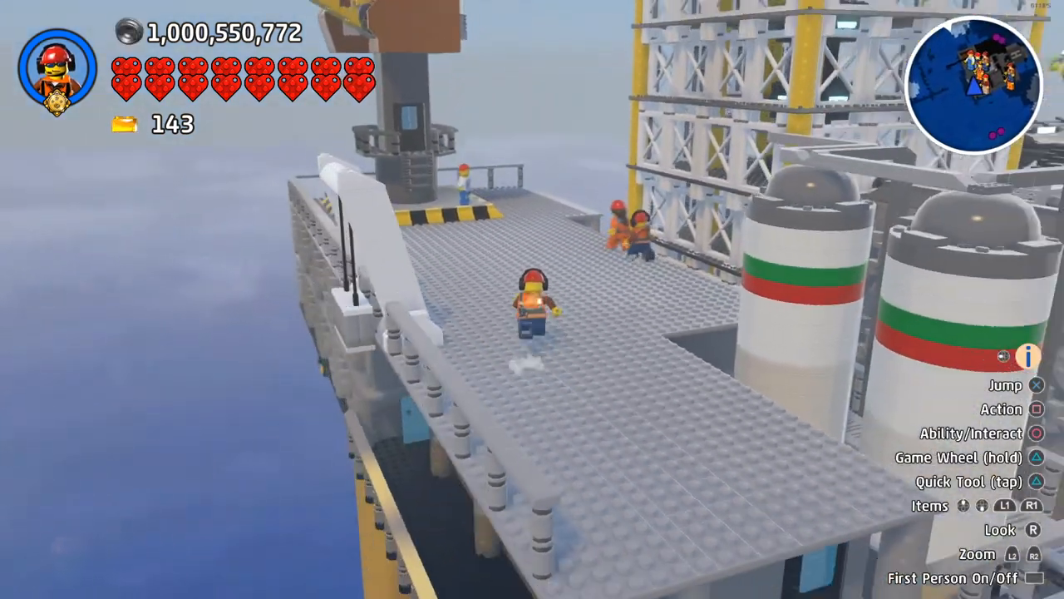
mouse_move(532, 300)
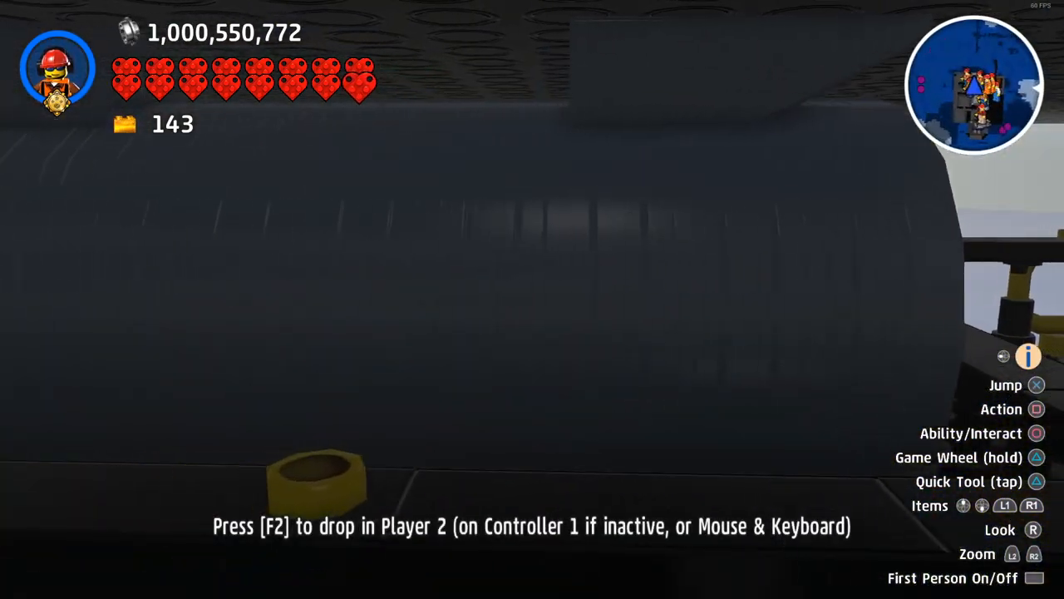
mouse_move(532, 300)
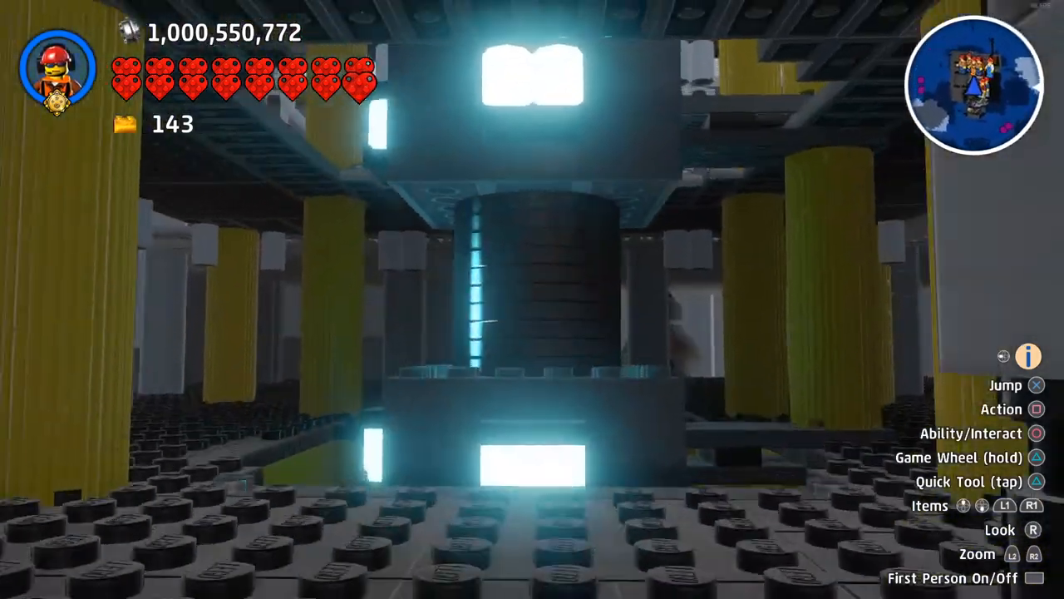
mouse_move(532, 300)
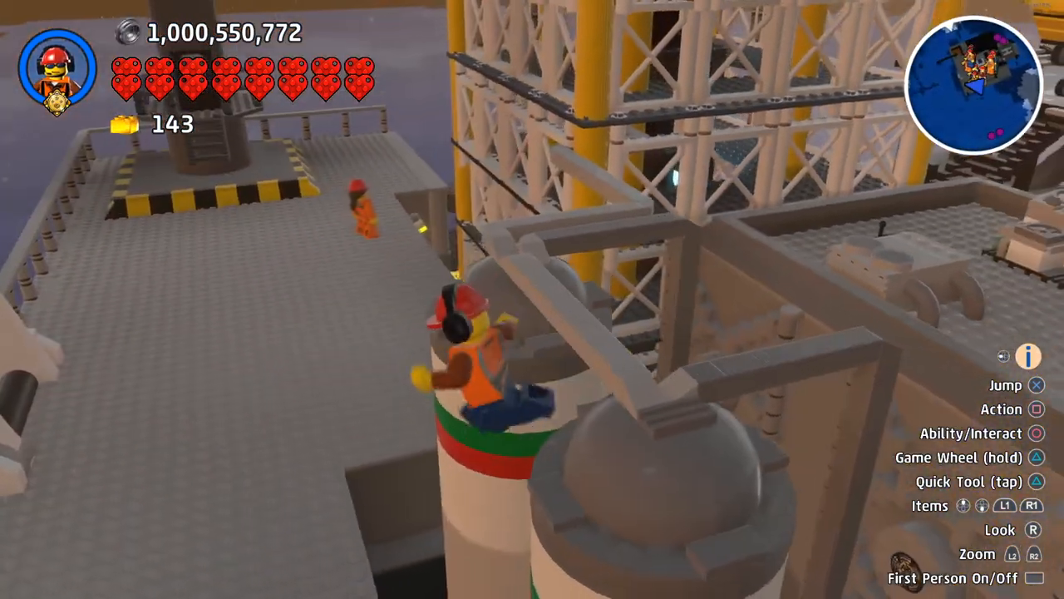
Bring up the build tools and show the saved Brick Builds catalogue listing FUTCITYGASTOWERBOT
key("w")
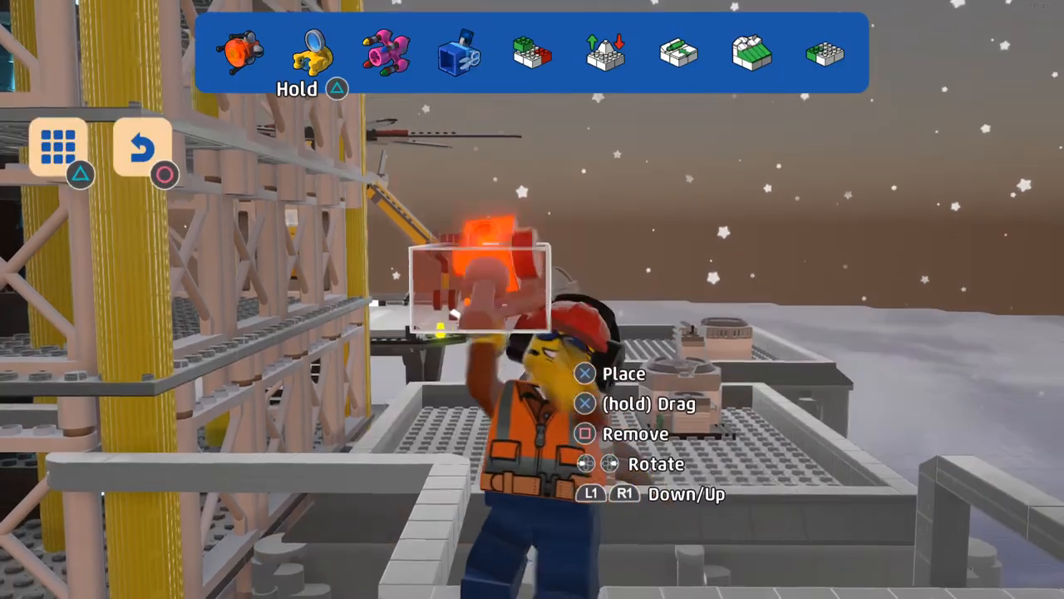
left_click(60, 146)
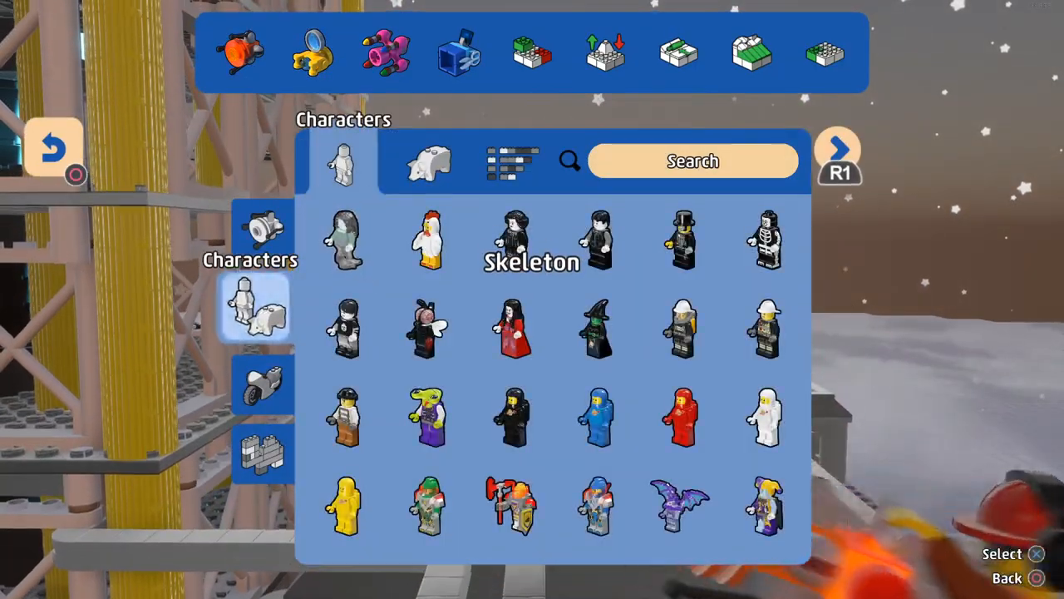
left_click(263, 449)
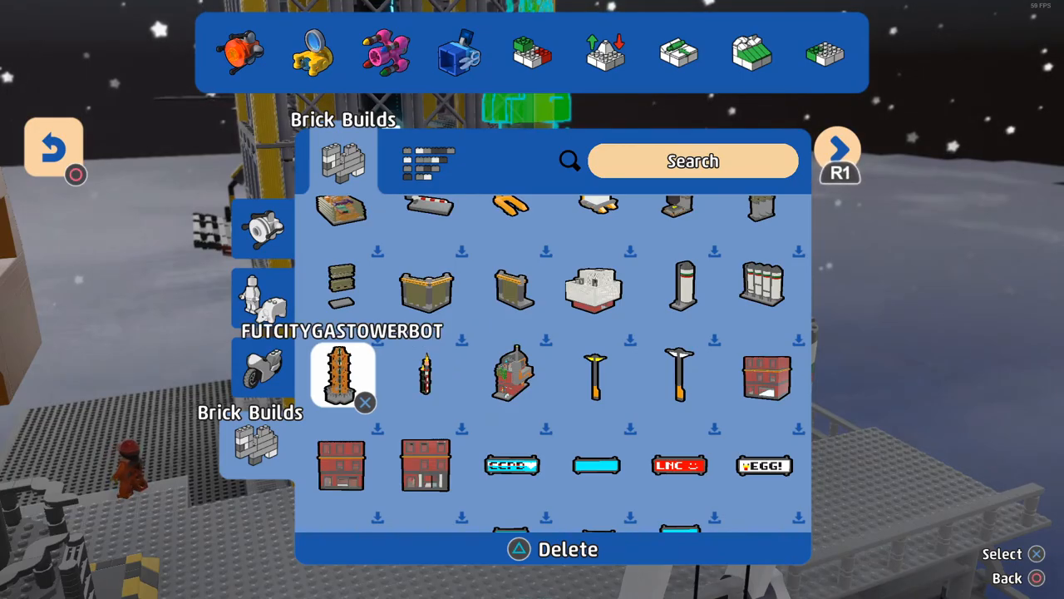
left_click(342, 376)
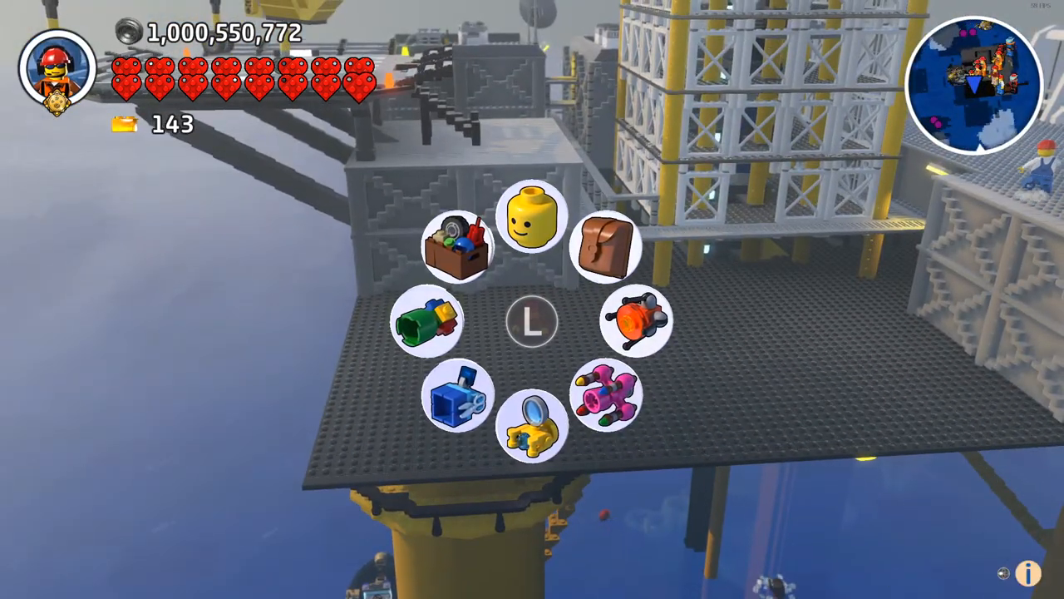
mouse_move(455, 408)
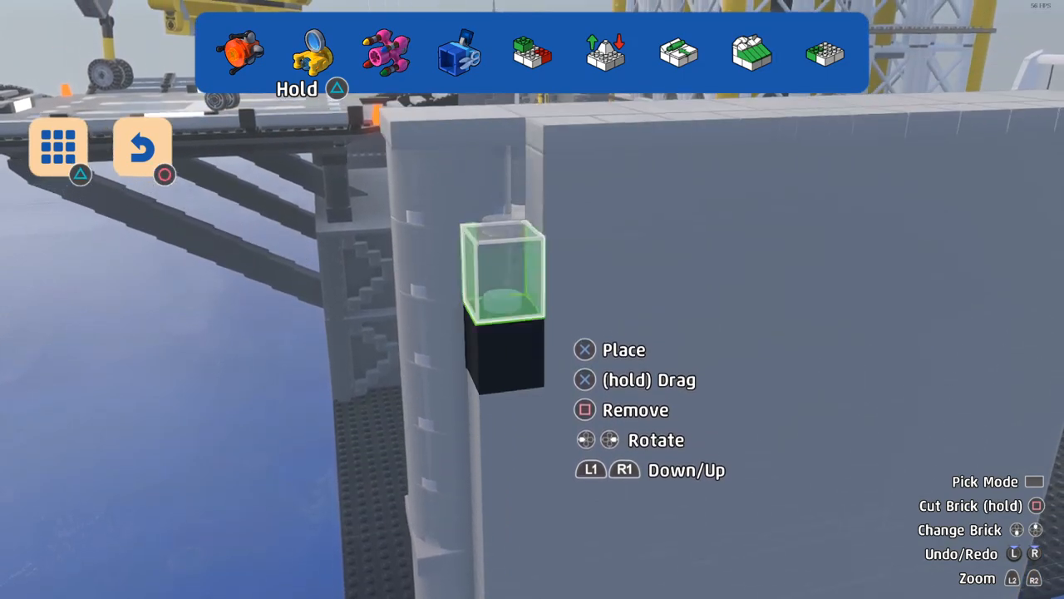
Cap the black corner brick with a white 1x1 flat tile and ready the next piece
left_click(56, 146)
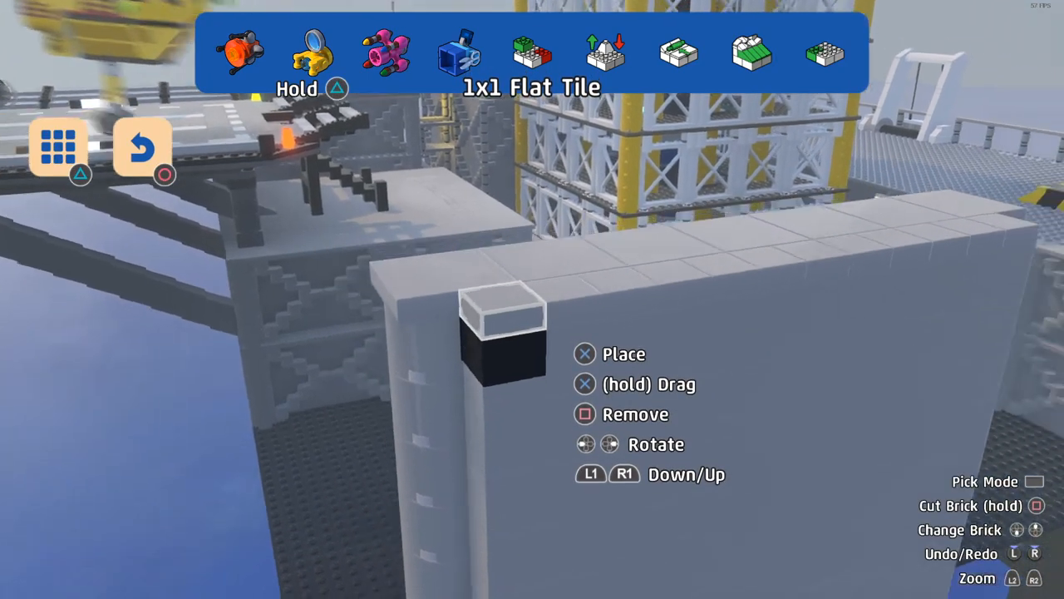
left_click(311, 52)
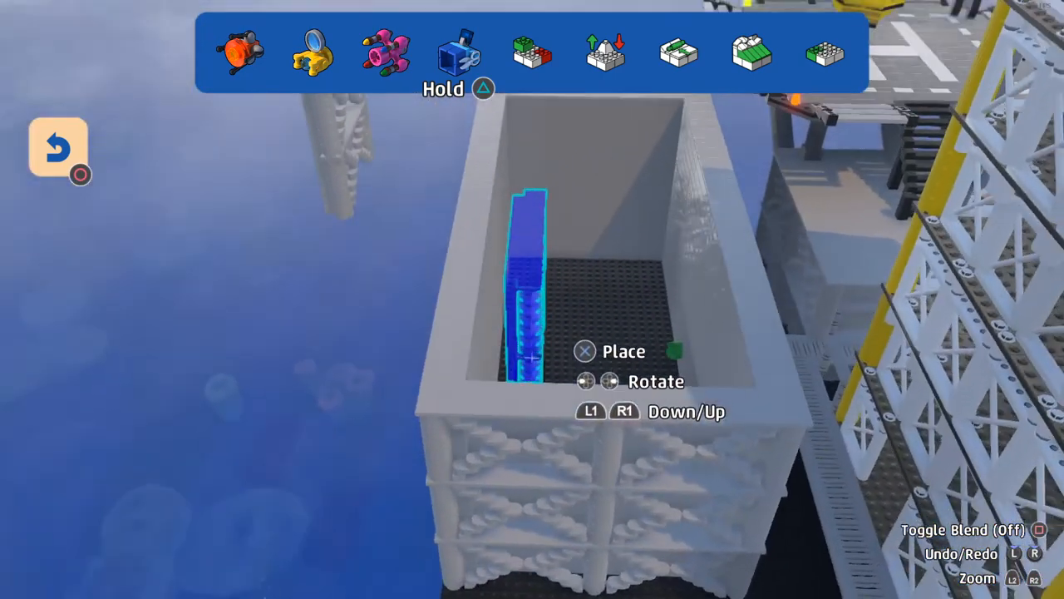
Lay the walkway plates and railing bricks alongside the refinery tower
left_click(384, 52)
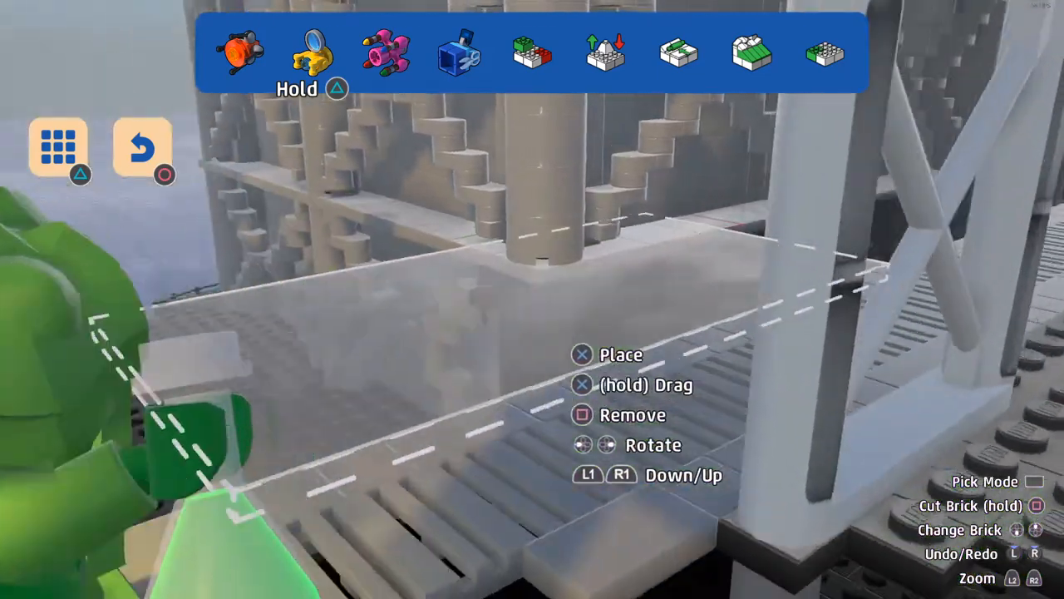
mouse_move(532, 299)
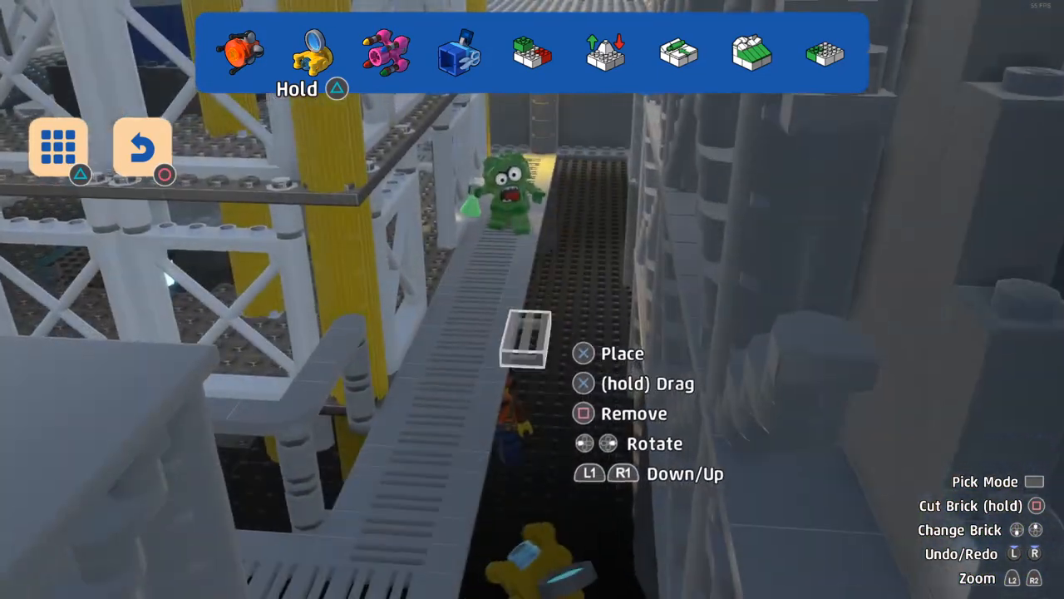
Activate the Copy Tool to duplicate parts of the refinery structures
left_click(458, 52)
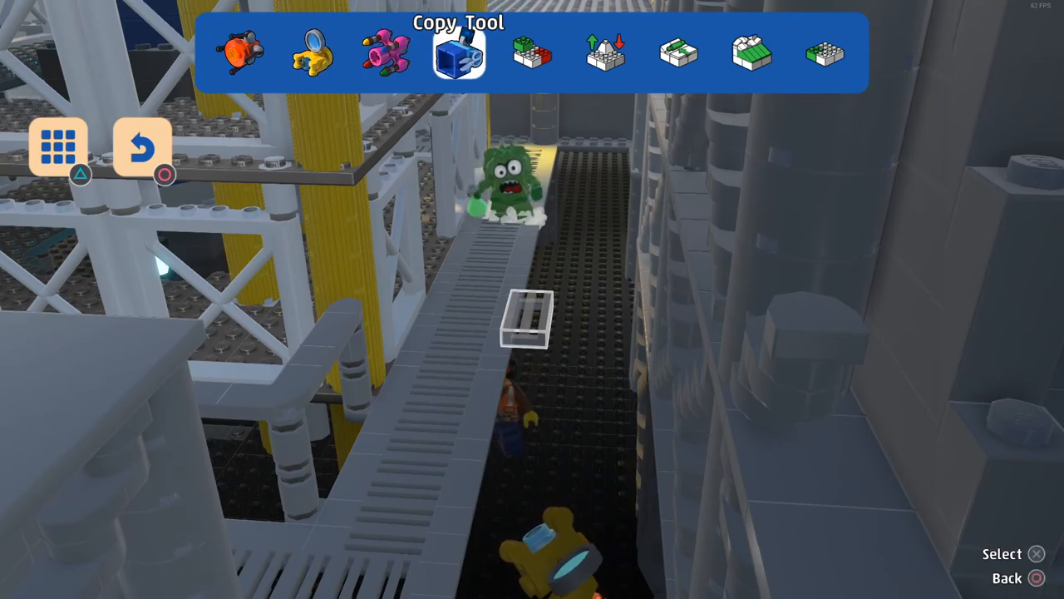
left_click(459, 52)
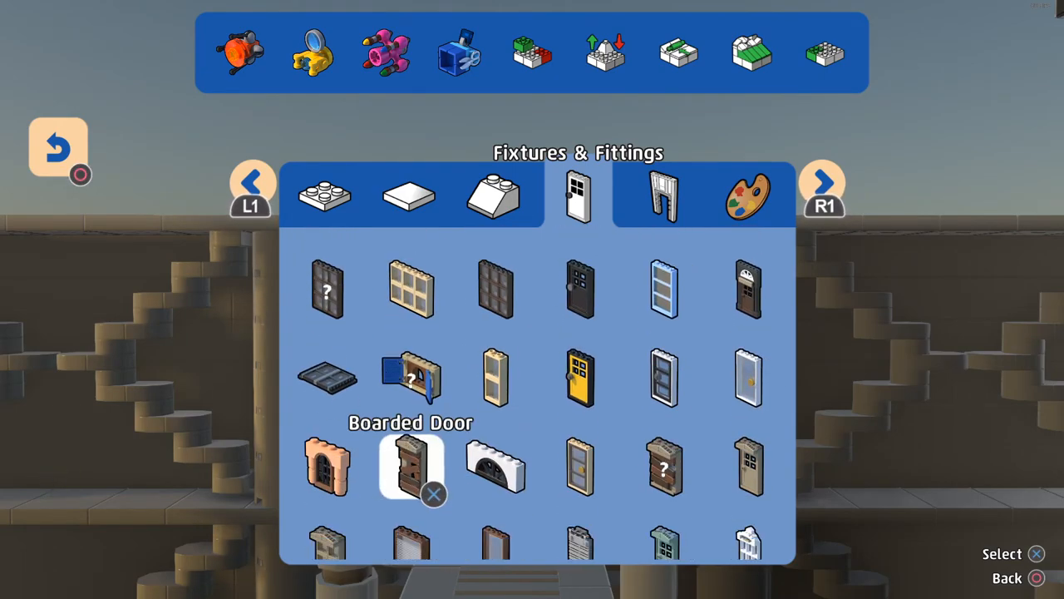
Fit the Large Cabin Window piece from Fixtures & Fittings into the wall above the stairs
scroll("down", 3)
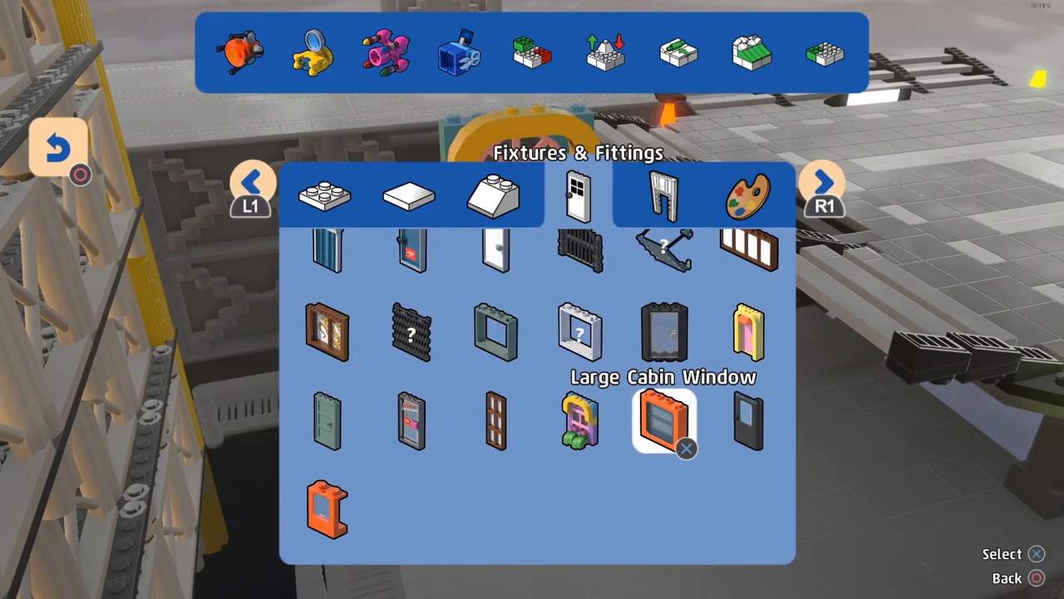
left_click(663, 422)
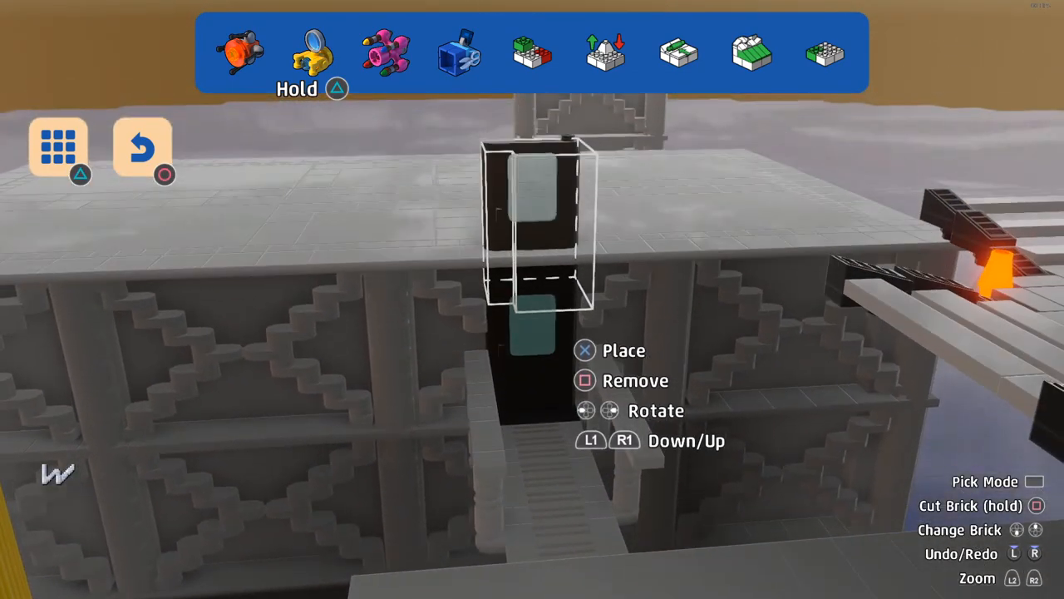
left_click(58, 146)
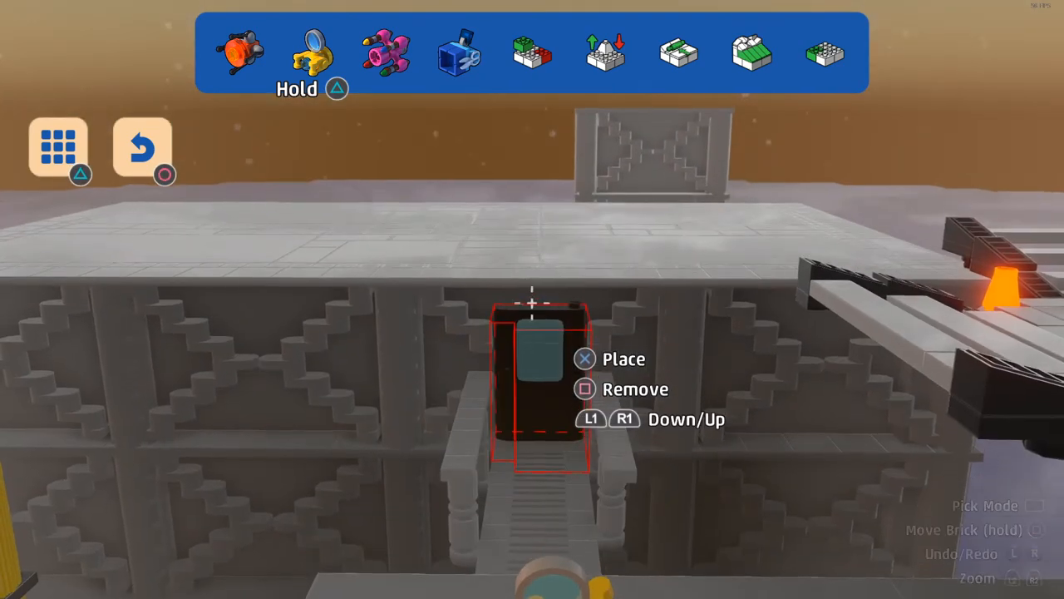
Place a Cabin Door piece from Fixtures & Fittings on the building's roof edge
left_click(59, 148)
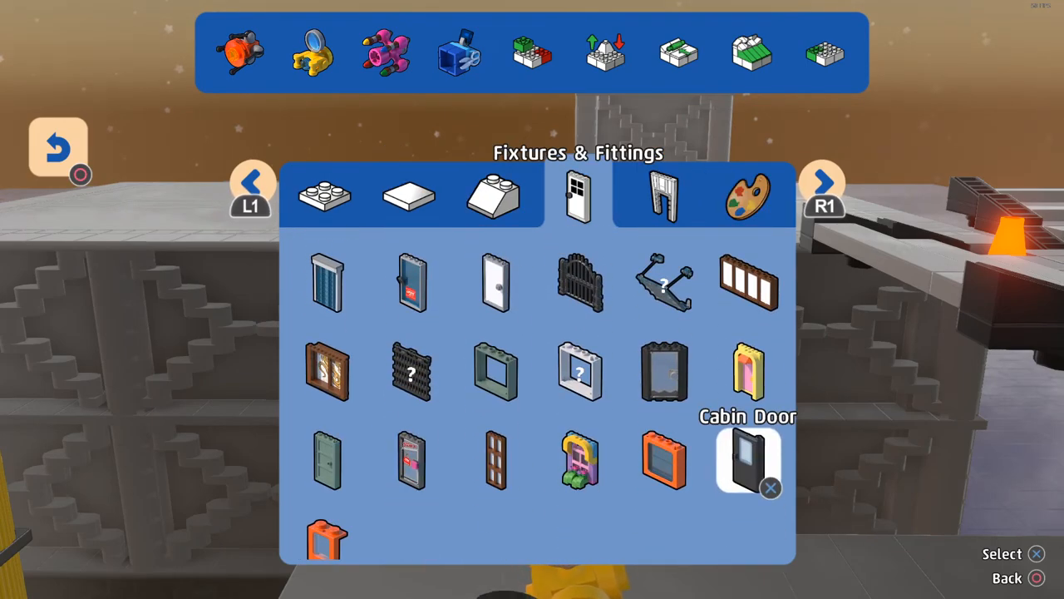
left_click(746, 461)
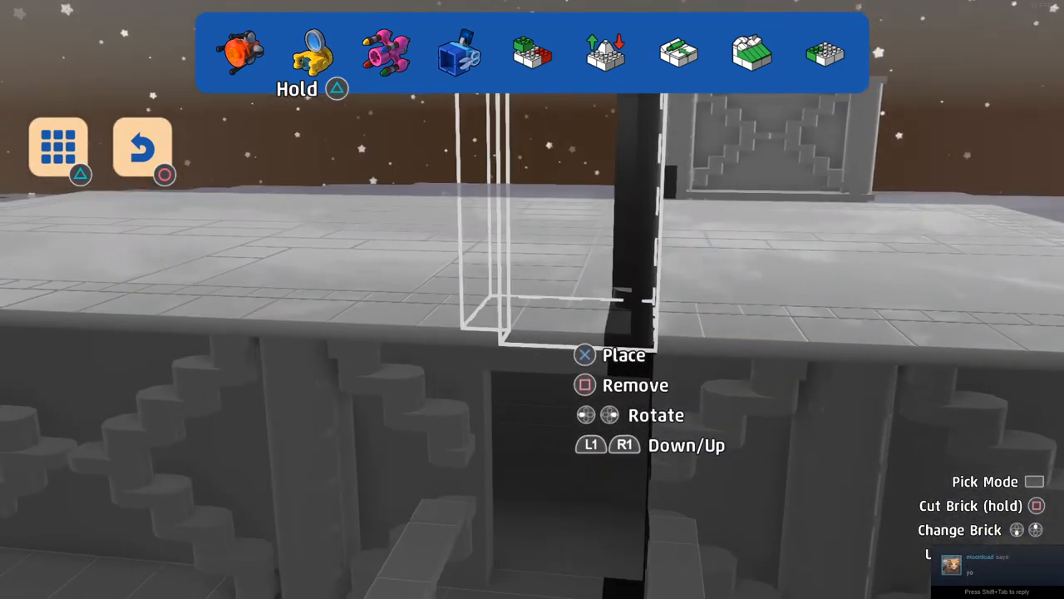
left_click(312, 51)
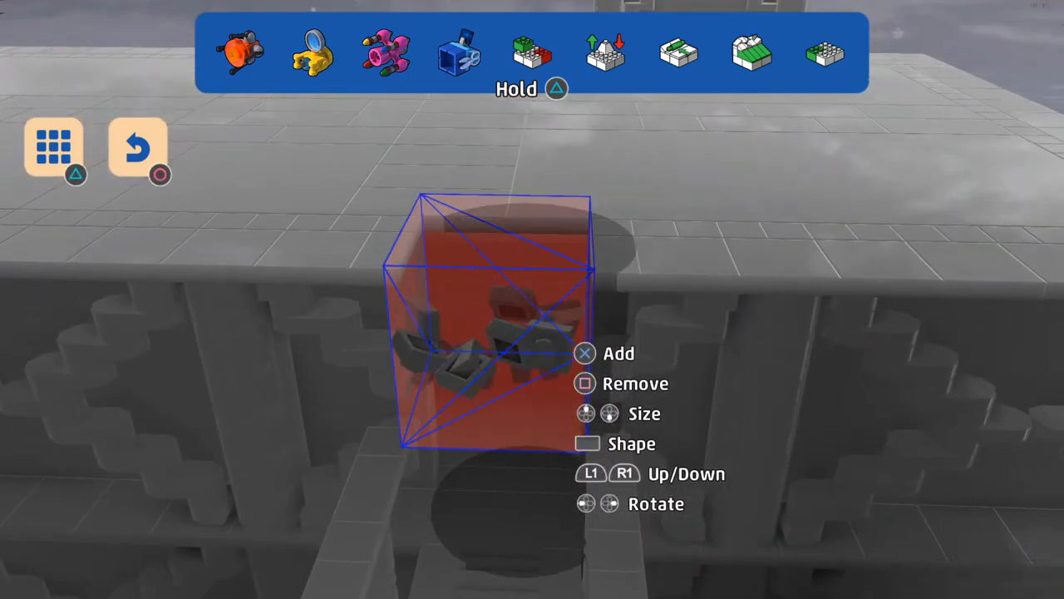
Clear the boxed loose bricks and set the black door into the front wall opening
left_click(384, 52)
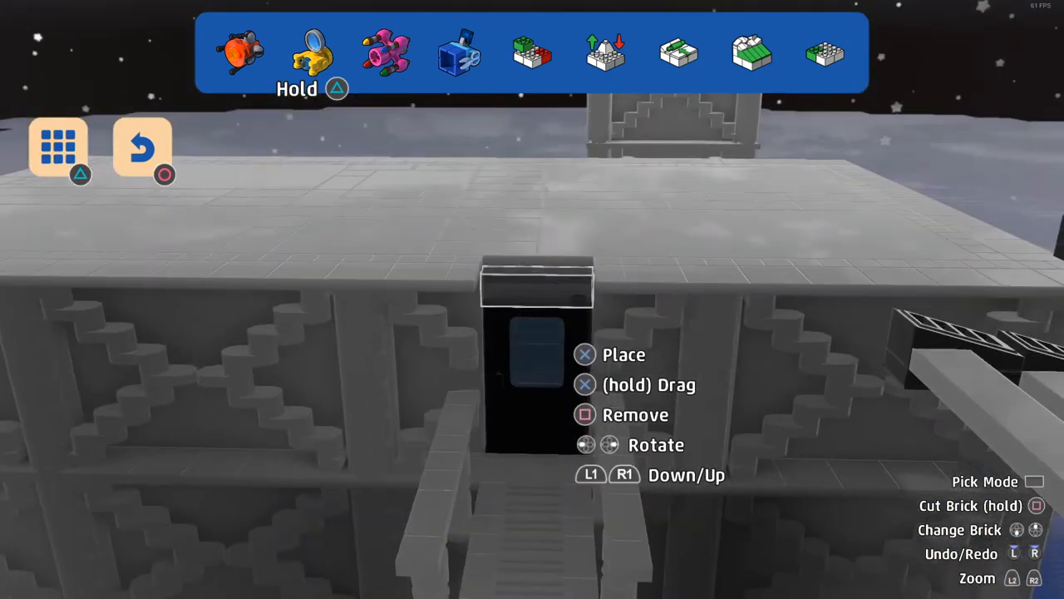
left_click(56, 146)
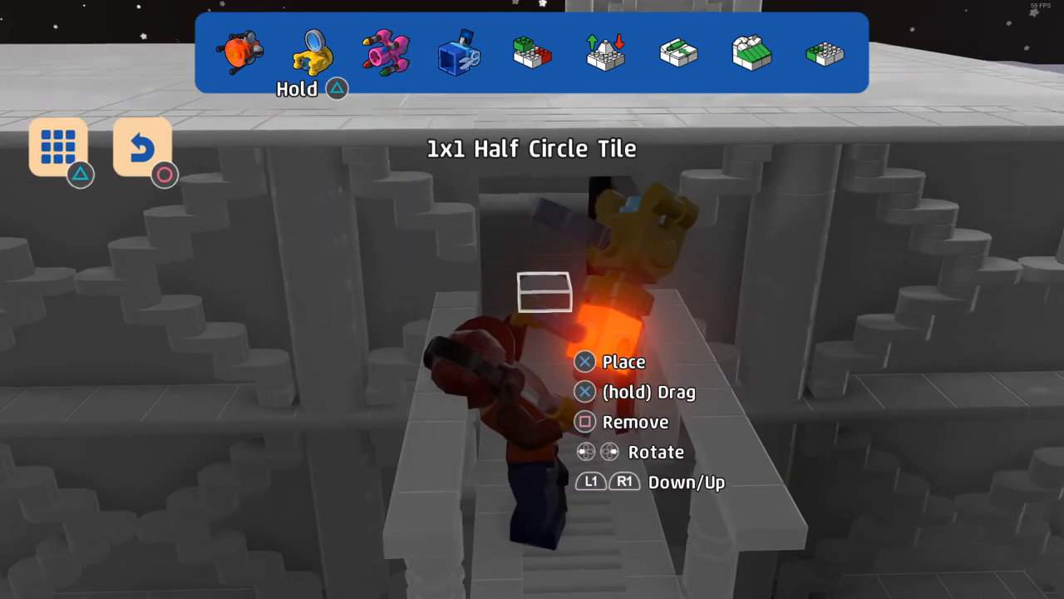
Add 1x1 Half Circle and 1x1 Round Flat tiles along the walkway and stairs
left_click(57, 146)
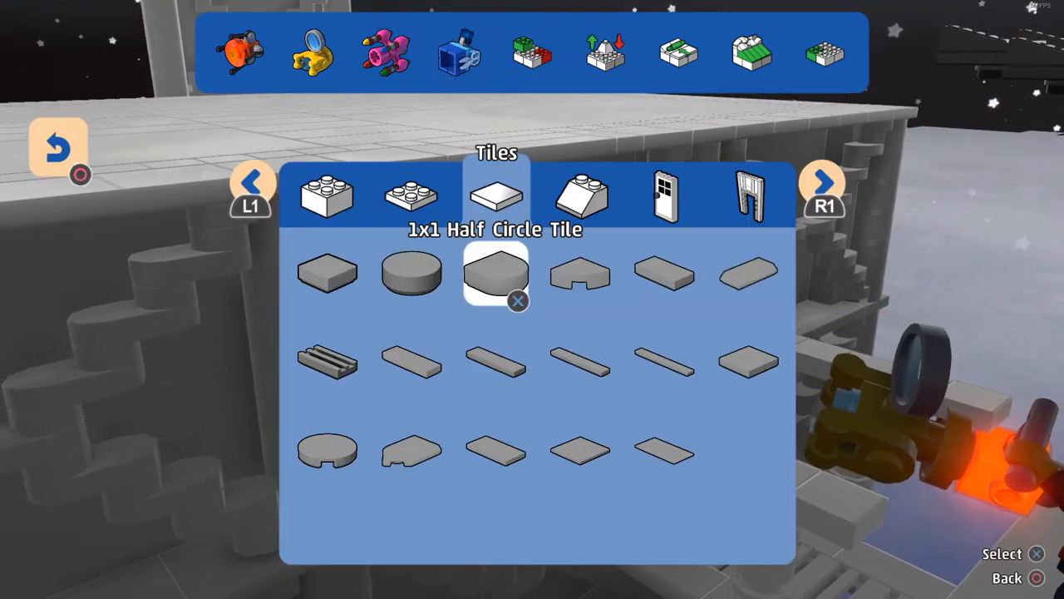
left_click(495, 273)
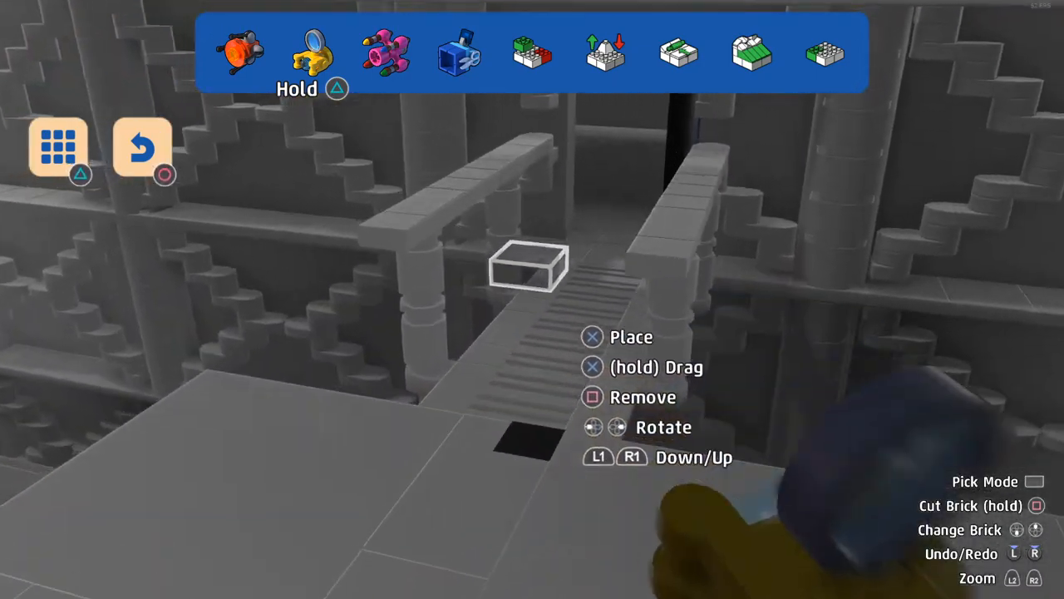
left_click(58, 146)
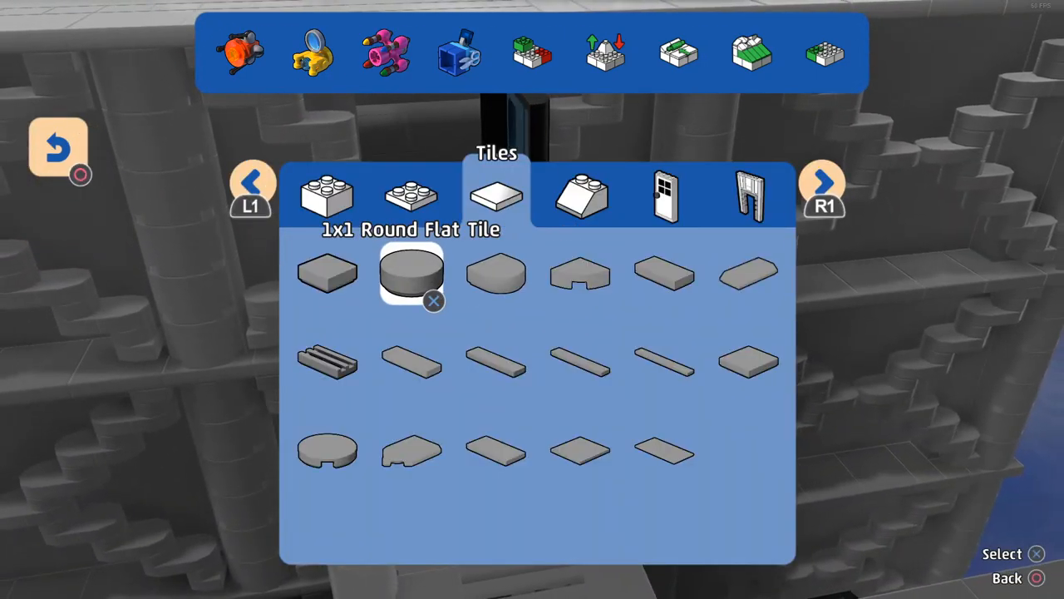
left_click(411, 274)
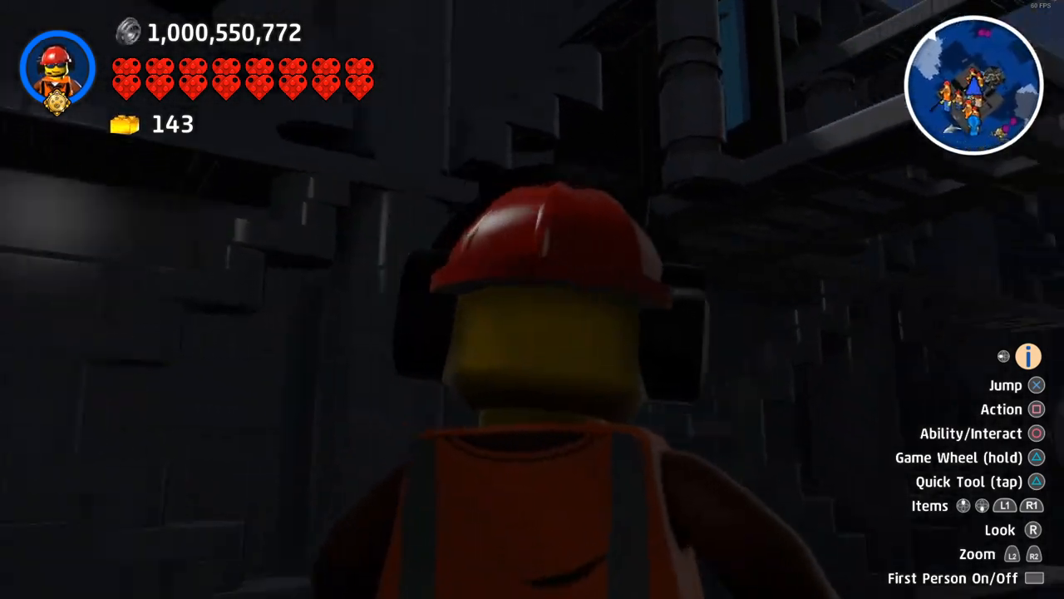
key("triangle")
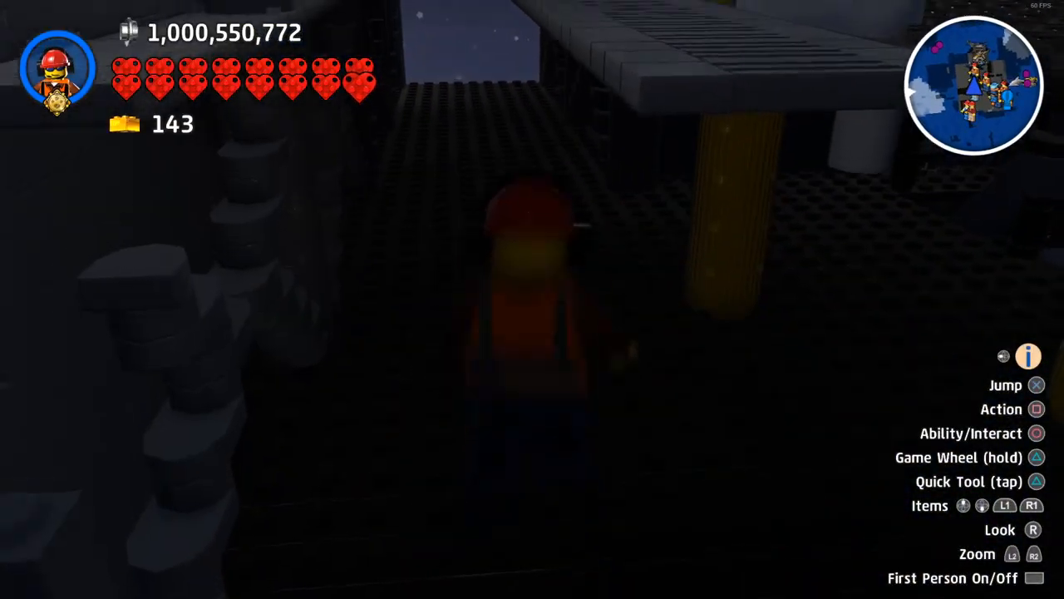
key("triangle")
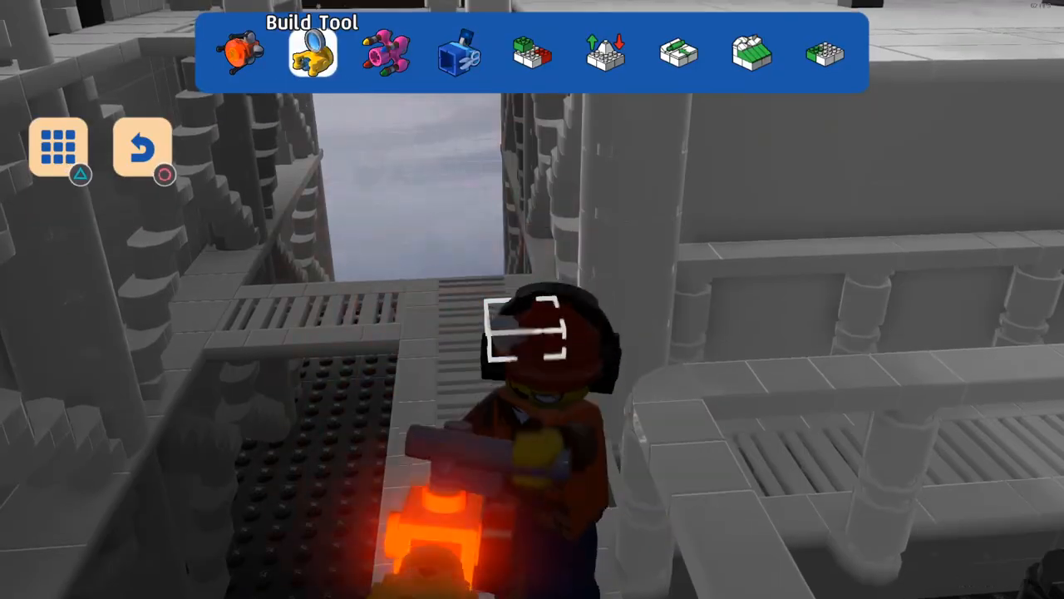
Copy a flat tile and cover the gap at the end of the grated walkway
left_click(459, 51)
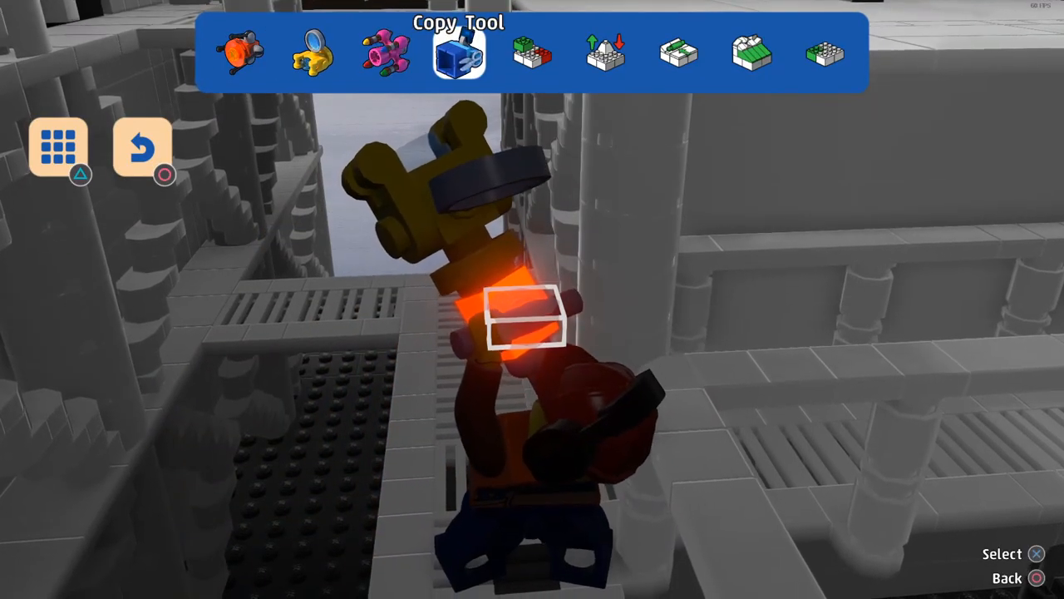
left_click(311, 51)
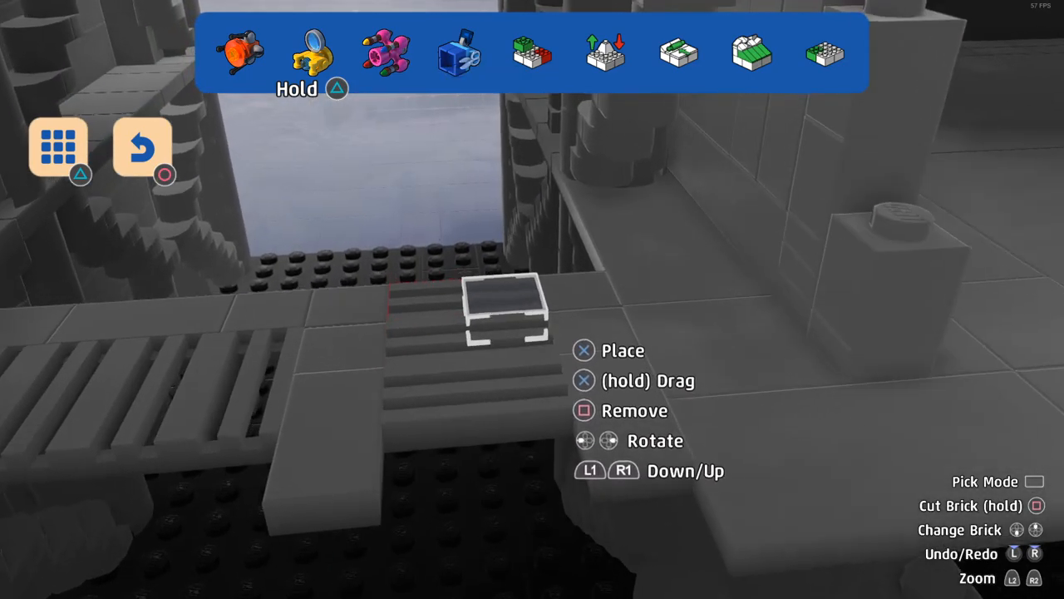
left_click(58, 146)
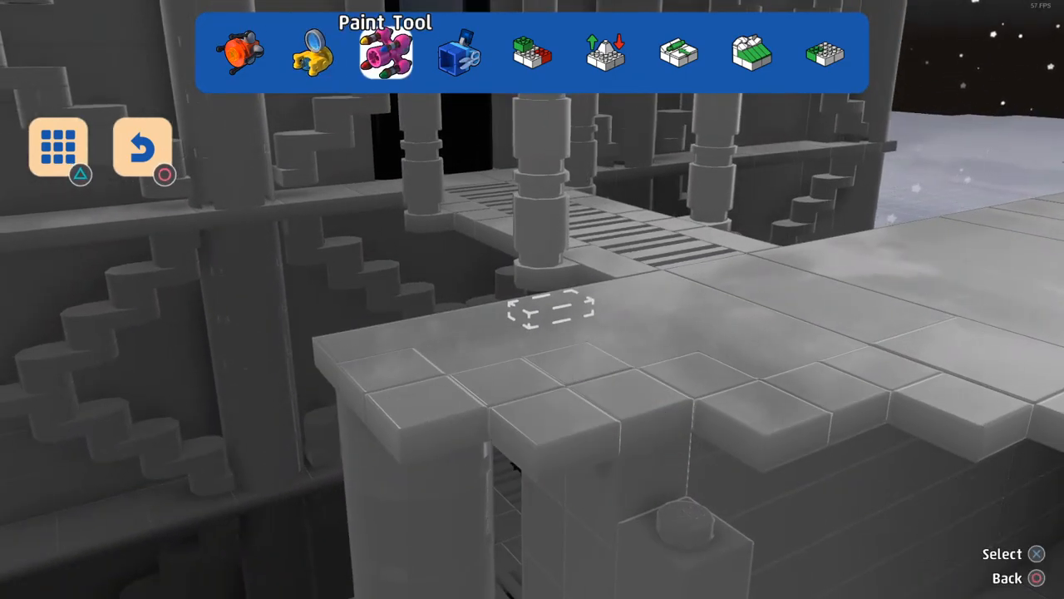
left_click(459, 52)
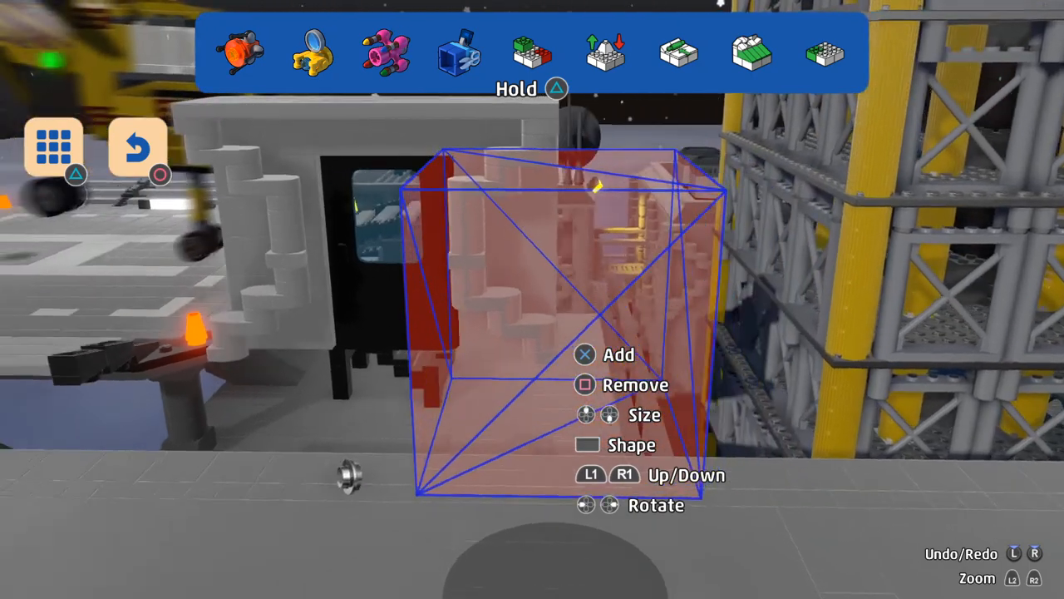
Box the white building's side staircase section into the copy region
left_click(532, 52)
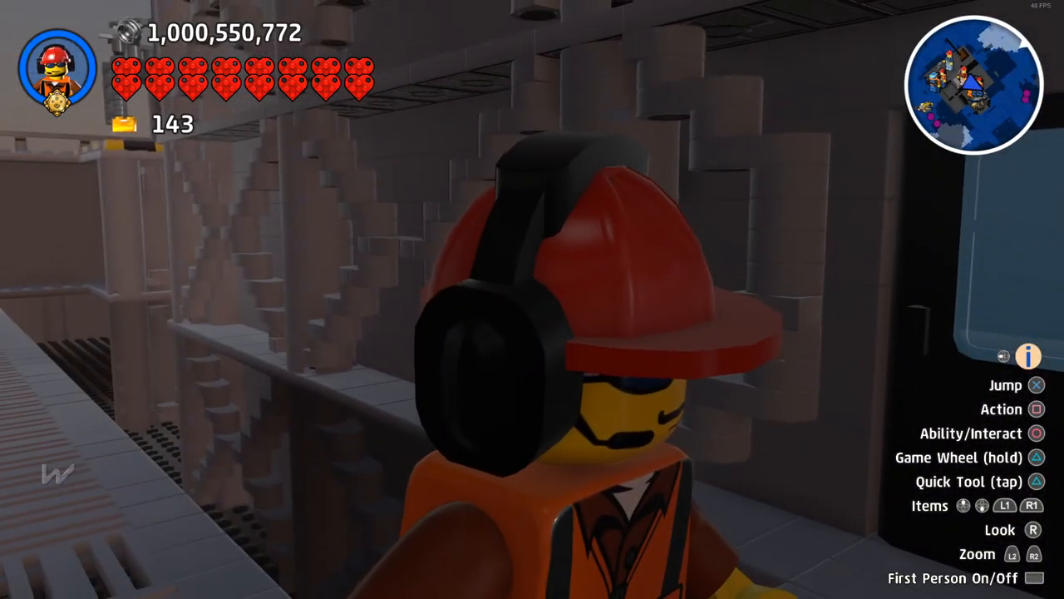
Add a small dark brick to the grey walkway railing between the refinery pillars
key("w")
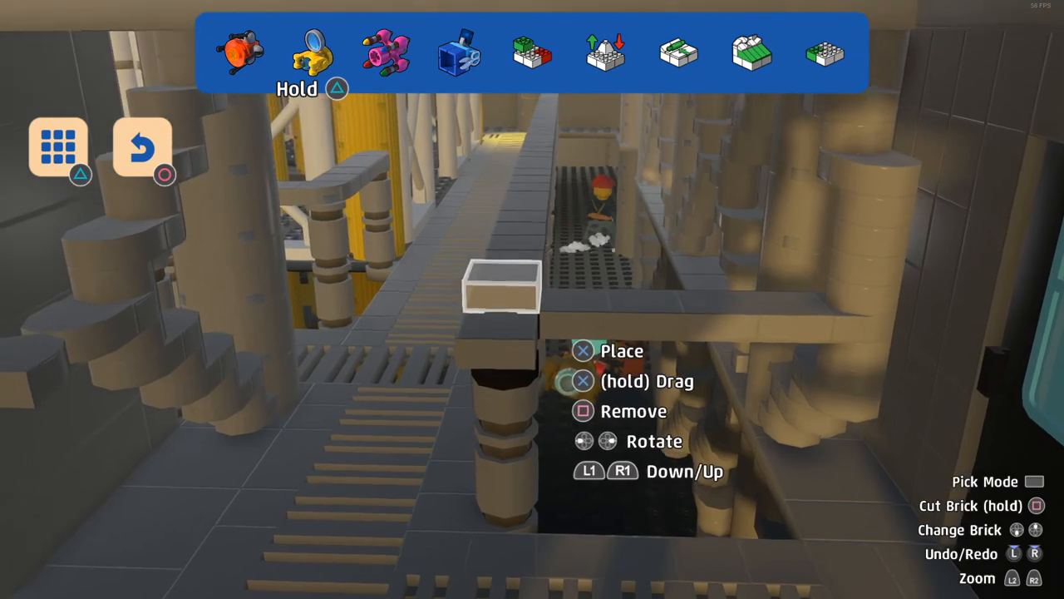
left_click(58, 147)
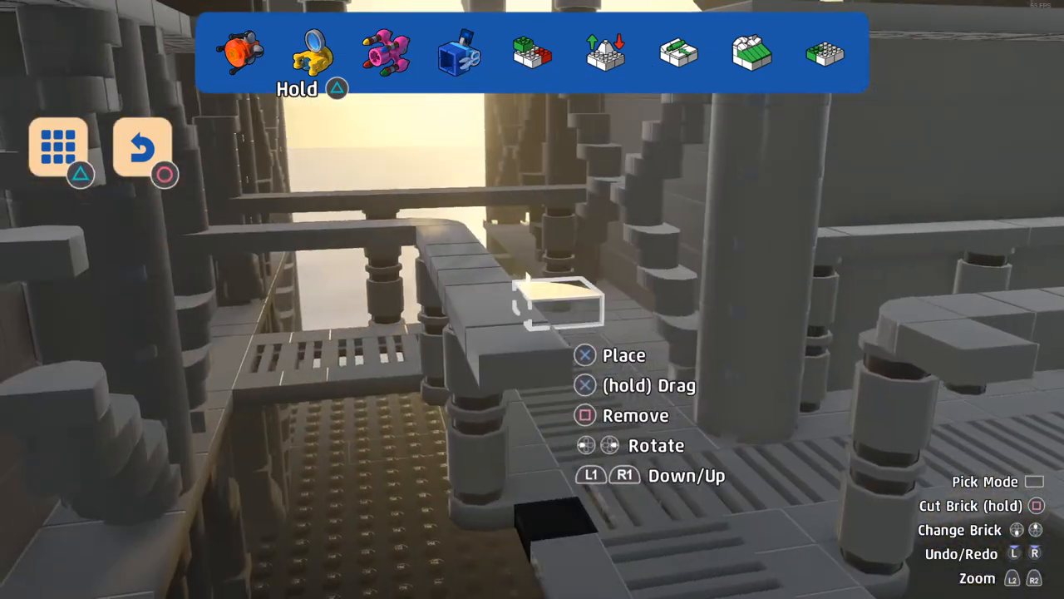
mouse_move(532, 300)
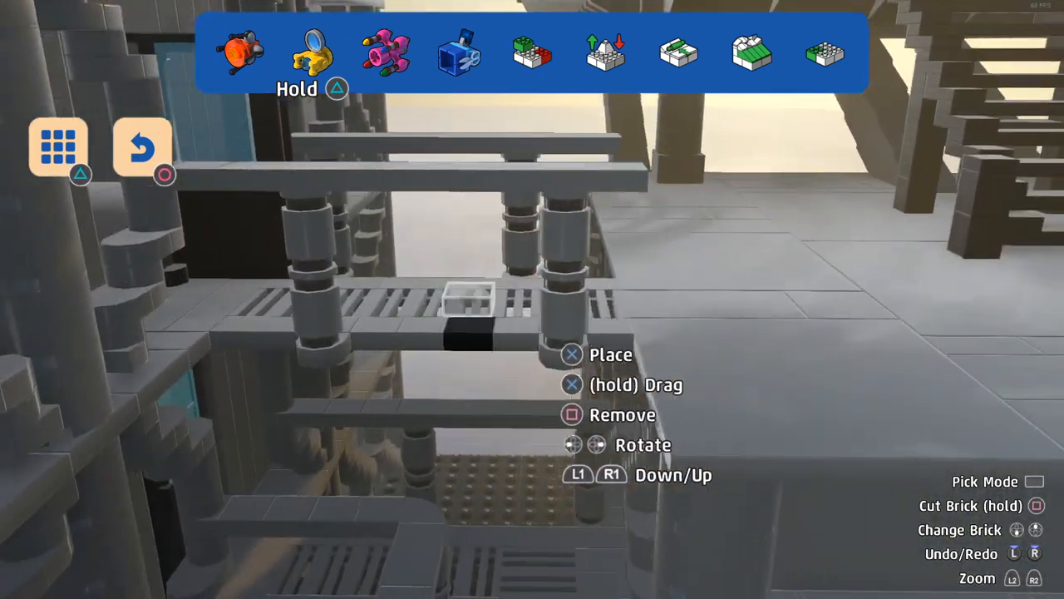
Select the grey walkway railing section with the Copy Tool for reuse
left_click(459, 52)
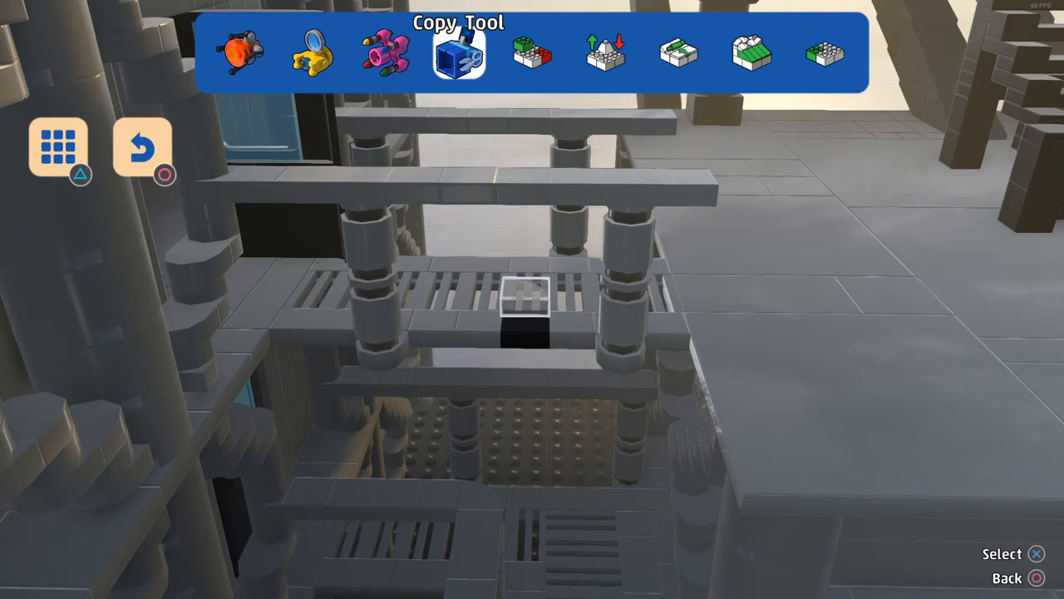
left_click(459, 52)
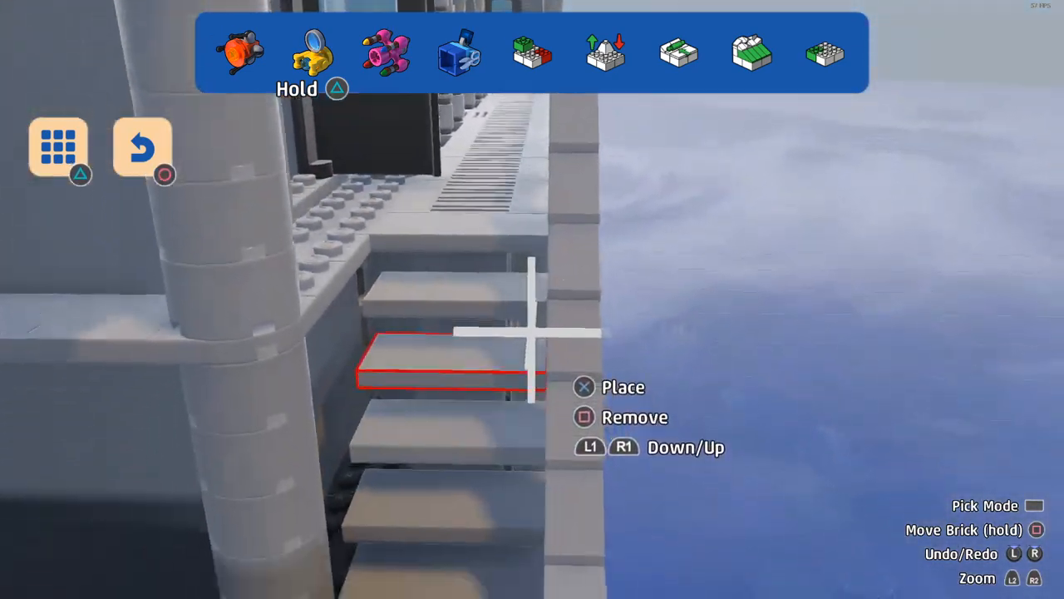
Recolour the grey staircase step beside the cylindrical column with the Paint Tool
left_click(385, 51)
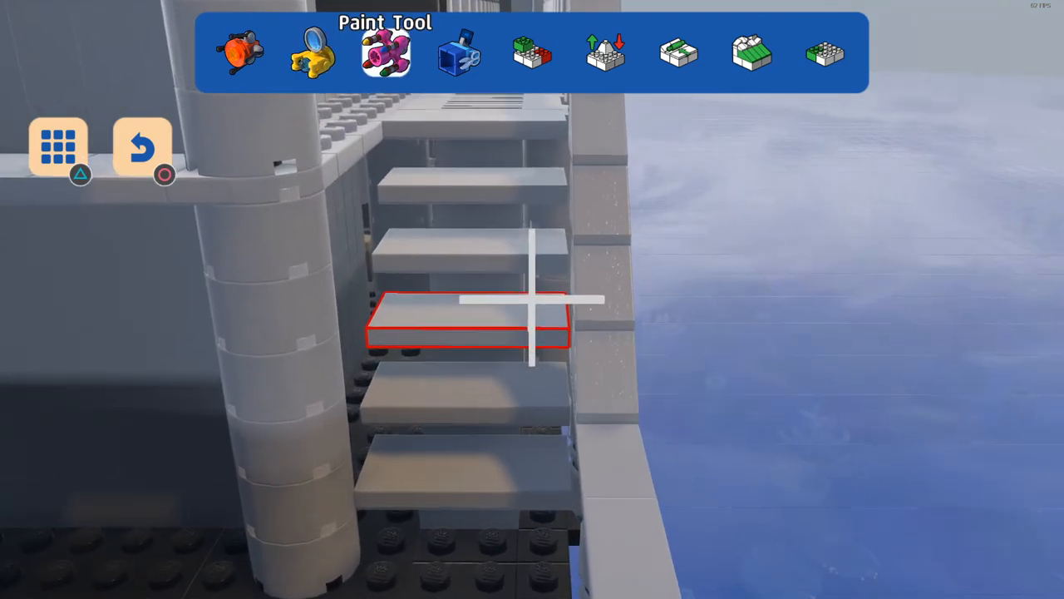
left_click(459, 52)
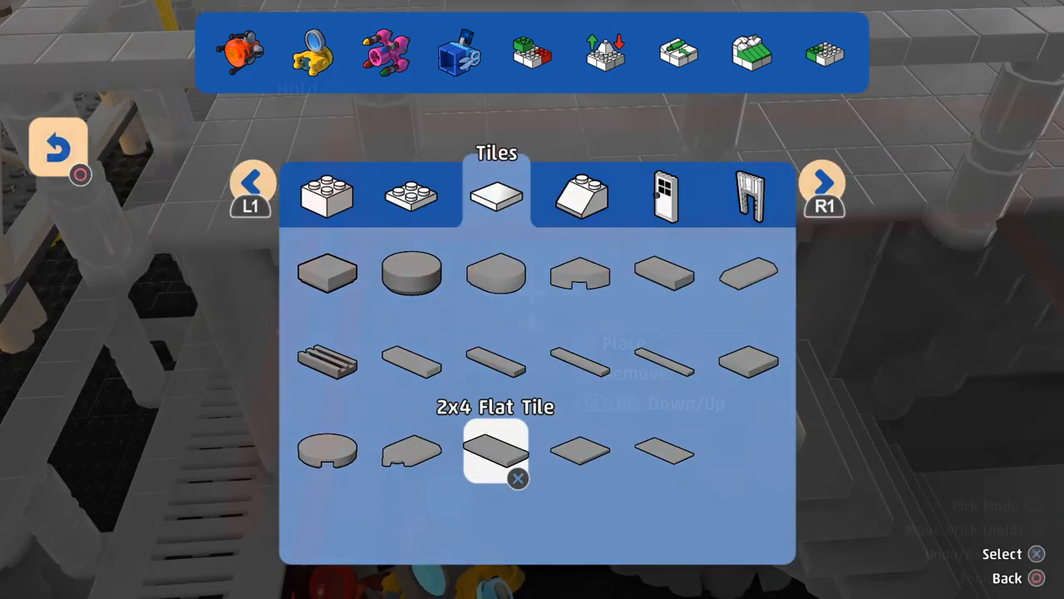
Cover the small ledge with a 2x4 Flat Tile and a 1x3 Flat Tile
left_click(496, 453)
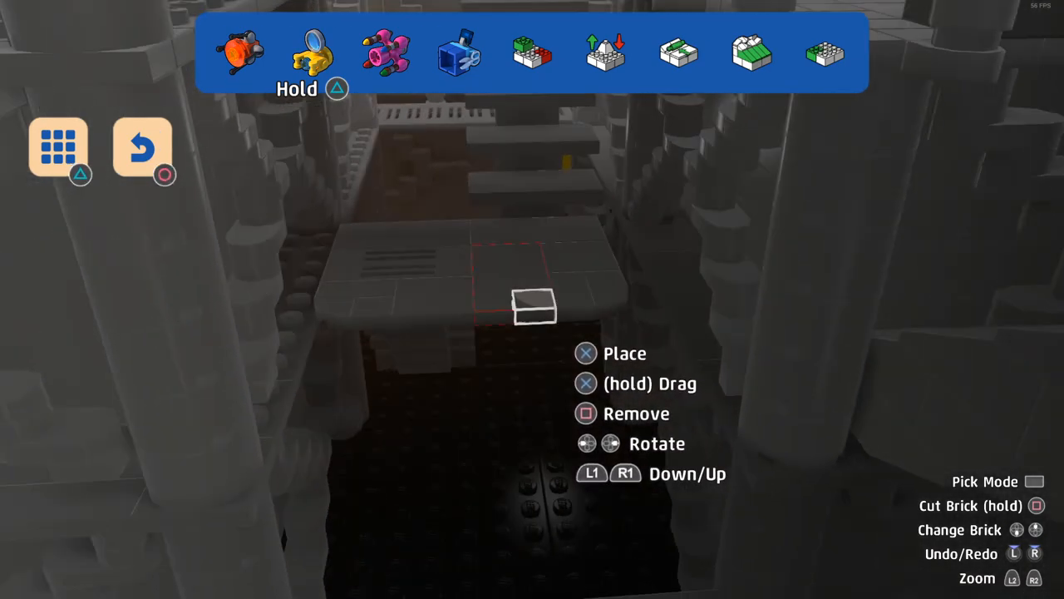
left_click(58, 146)
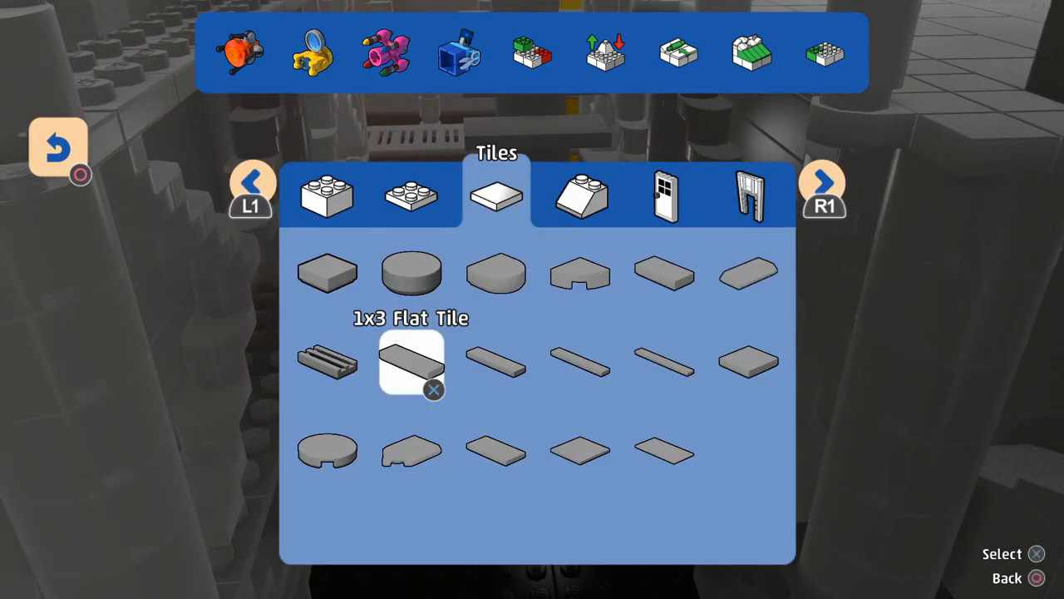
left_click(410, 362)
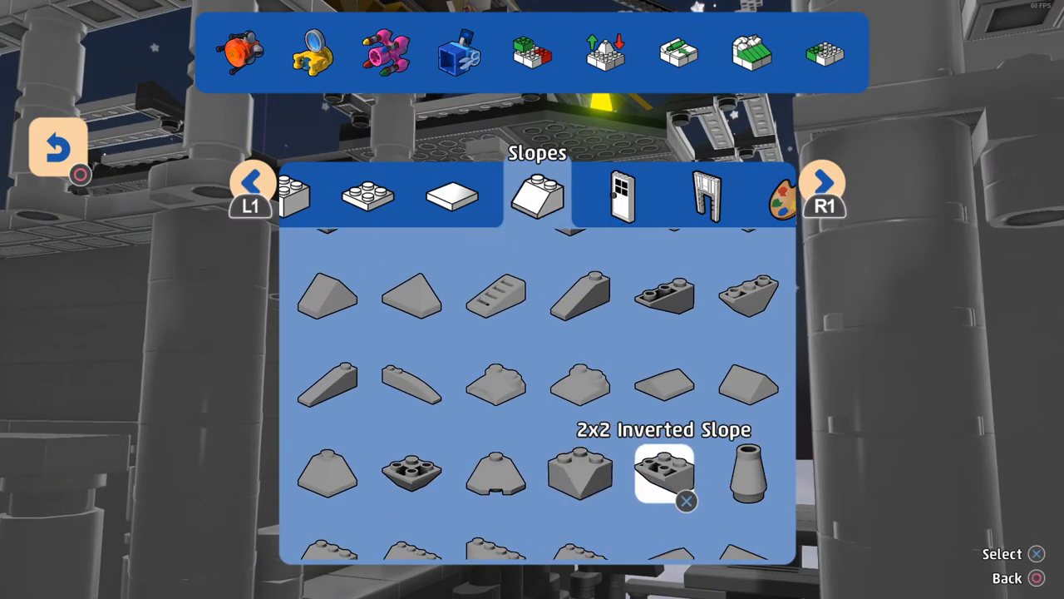
Load the 2x2 Inverted Slope from the Slopes category for building in the refinery
left_click(664, 474)
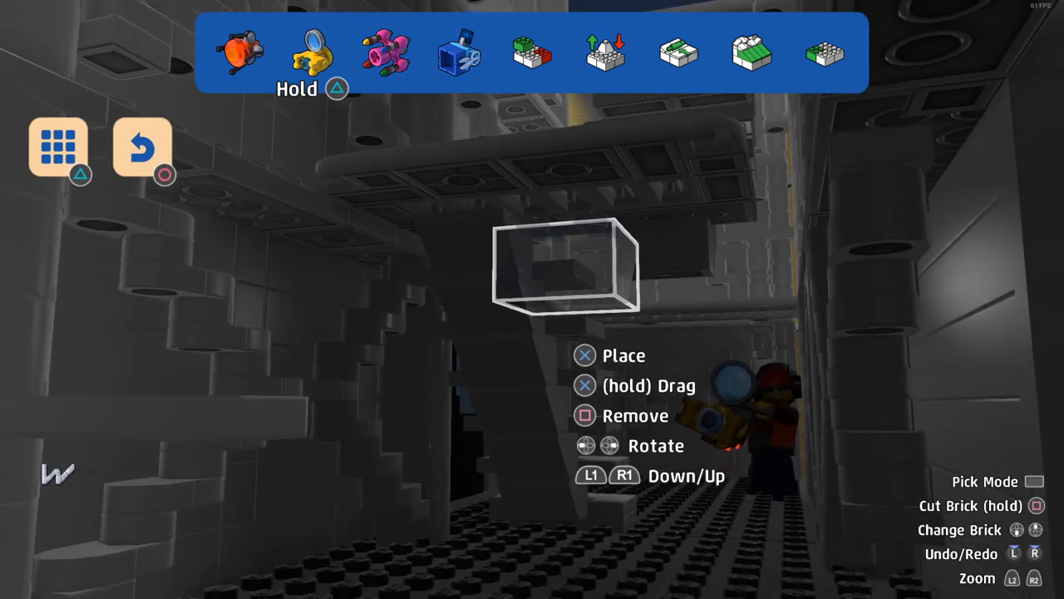
left_click(58, 146)
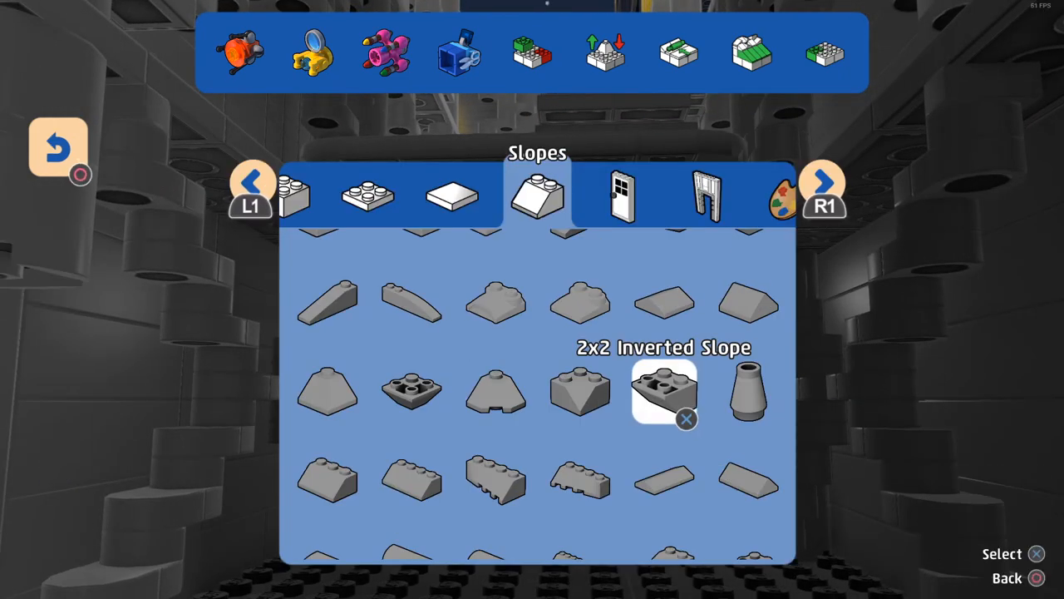
scroll("down", 3)
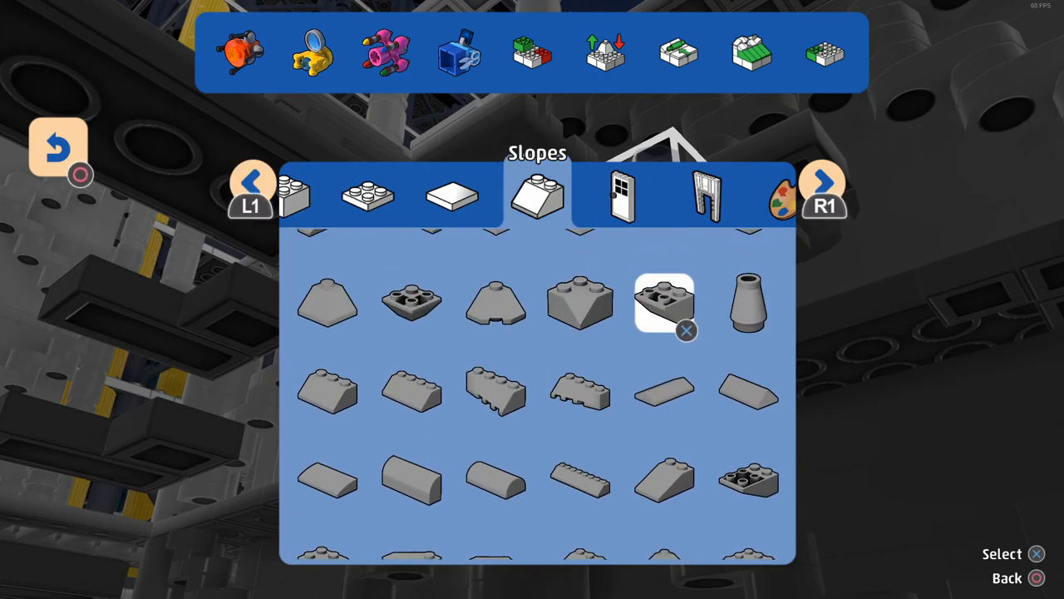
left_click(663, 302)
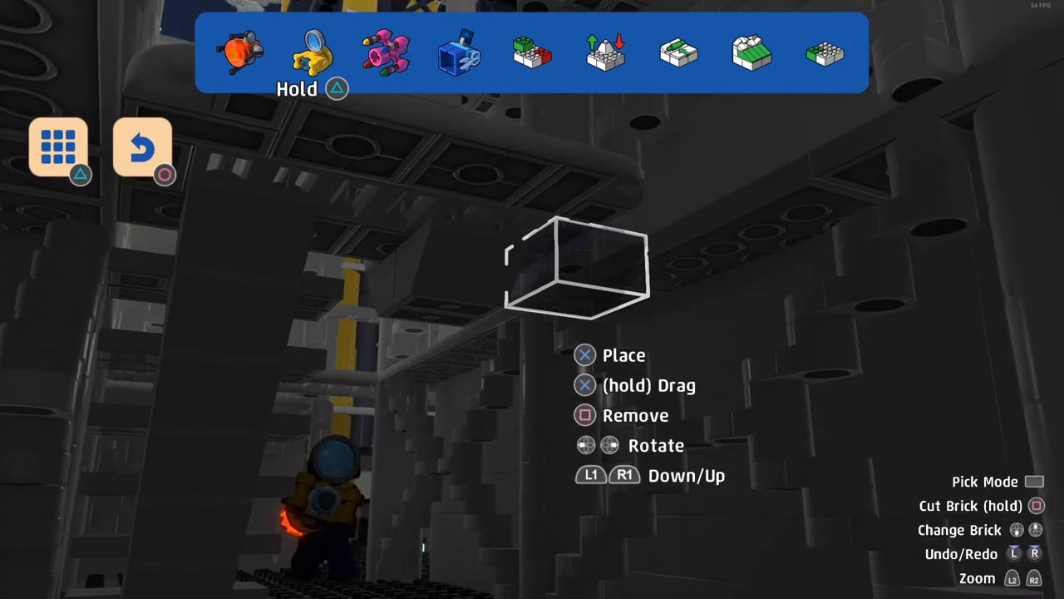
Switch to the Landscape tool with its box over the railed walkway near the staircase
left_click(58, 146)
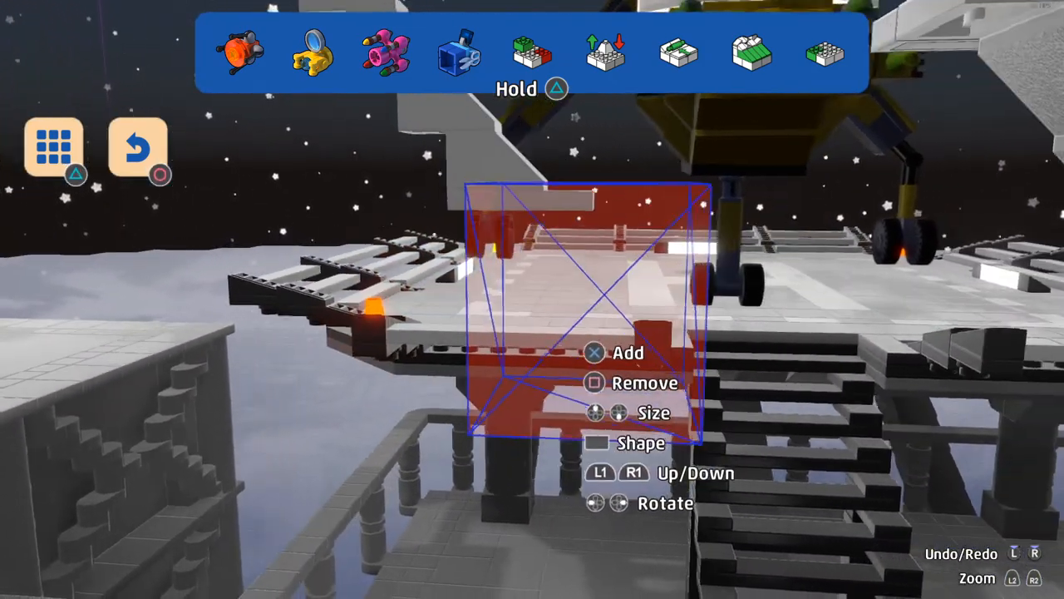
Return to the Build tool aimed at the raised slab inside the stairwell
left_click(456, 52)
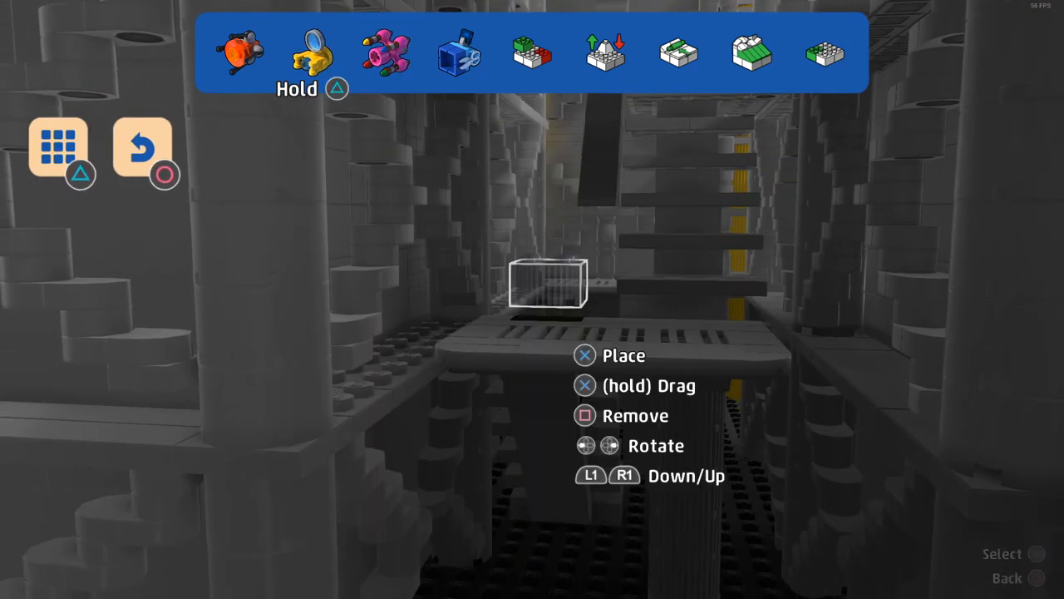
Target a spot on the dark studded floor beside the round column
left_click(459, 51)
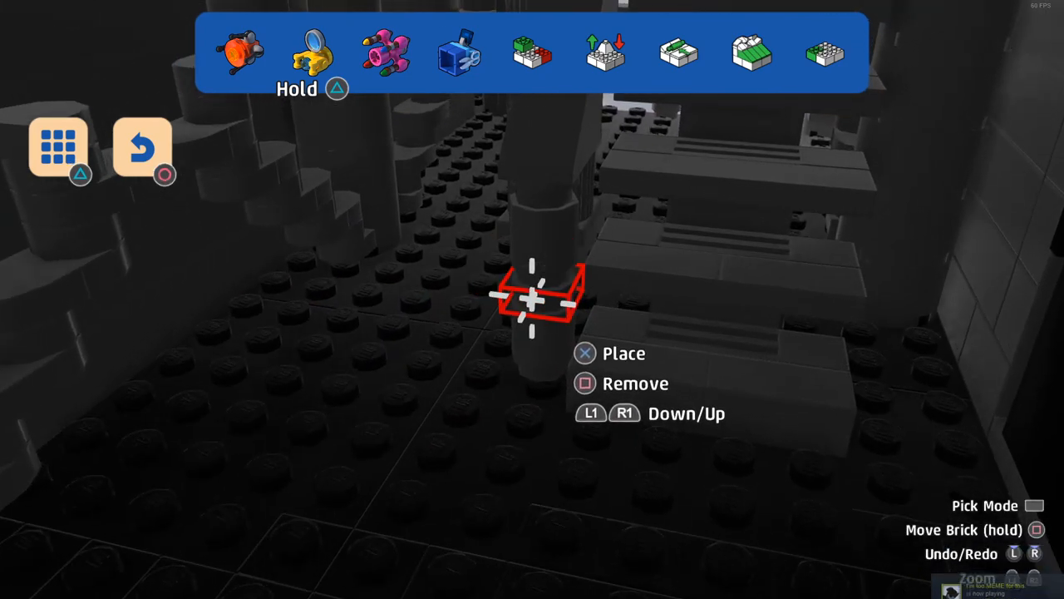
Load the 1x1 Half Circle Tile from the Tiles catalogue
left_click(58, 146)
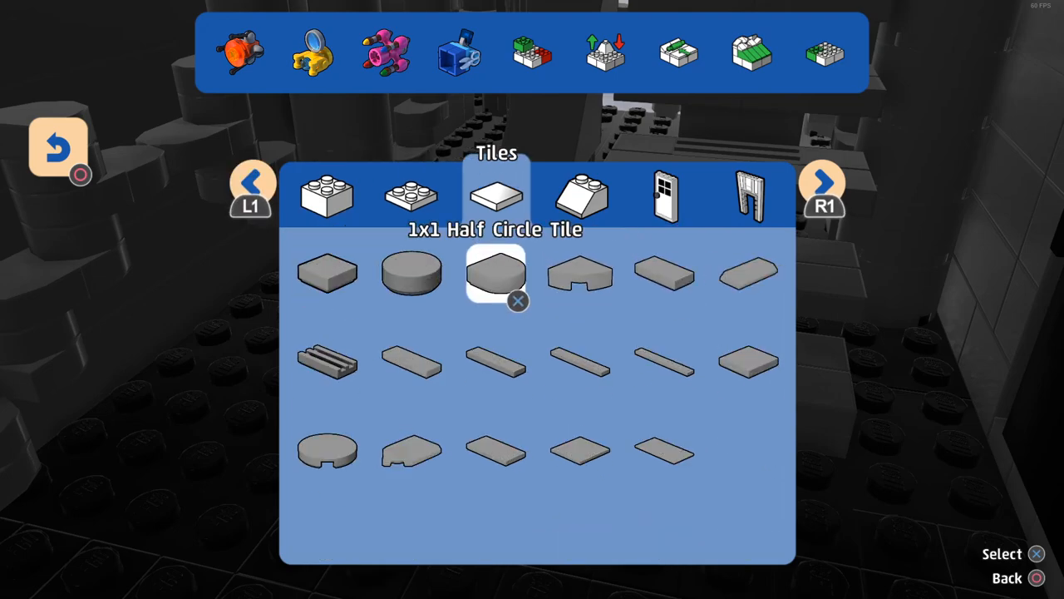
left_click(496, 275)
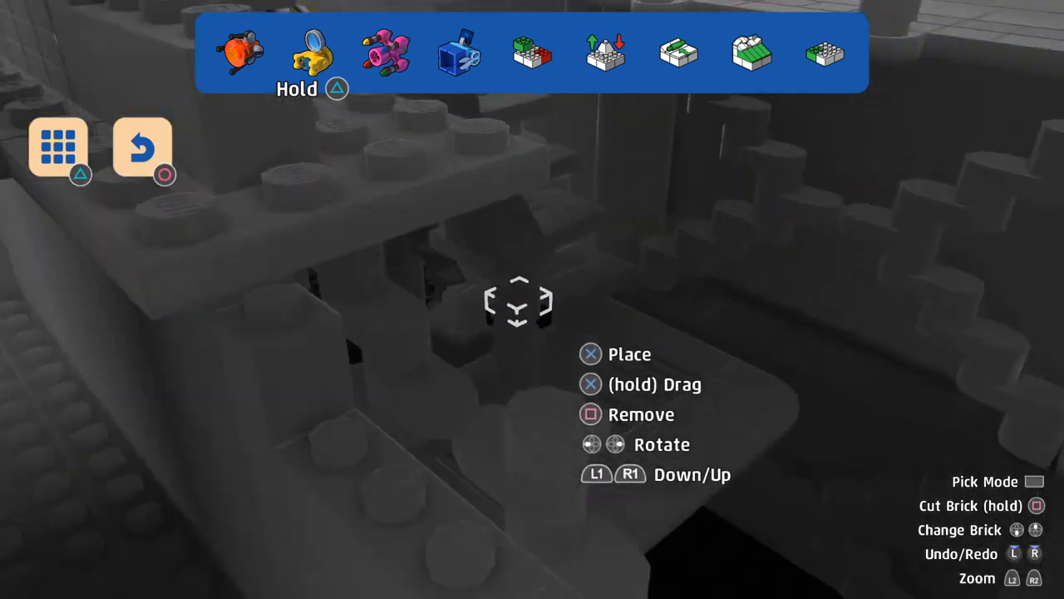
Reopen the brick catalogue on Tiles with the 1x1 Round Flat Tile highlighted
left_click(311, 51)
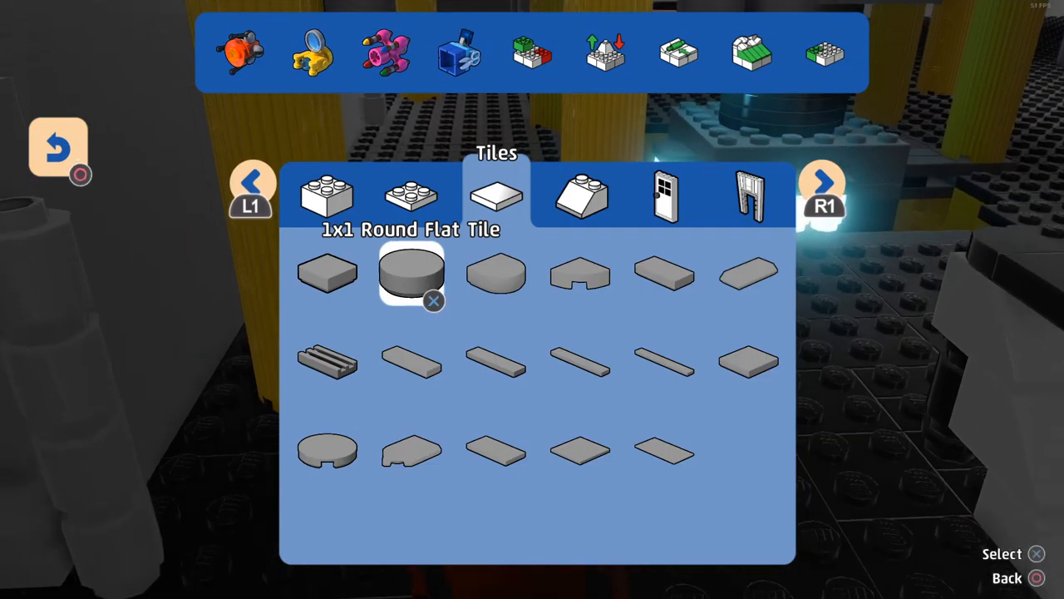
left_click(413, 274)
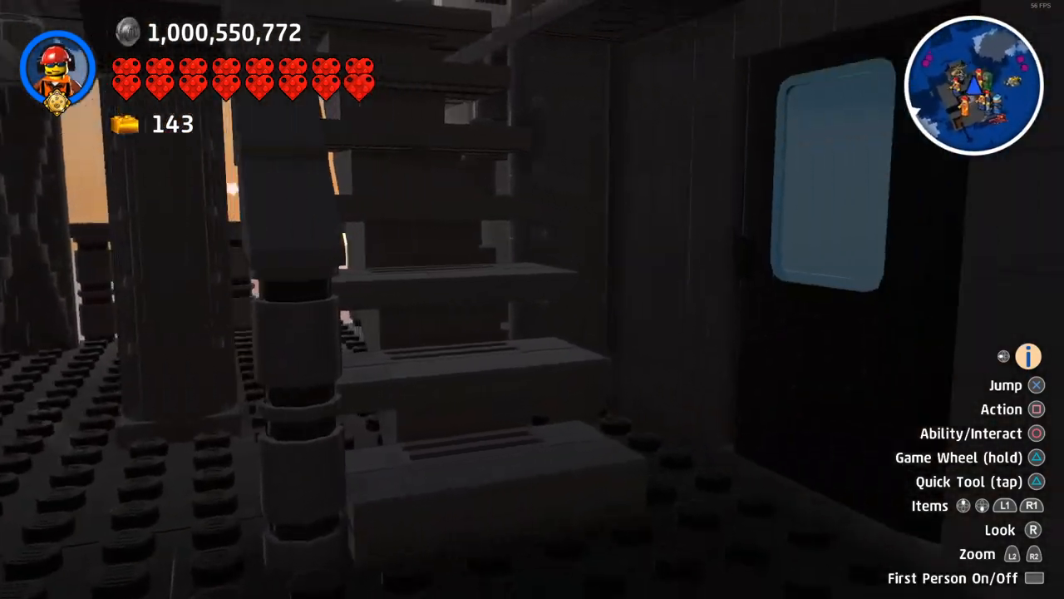
mouse_move(532, 299)
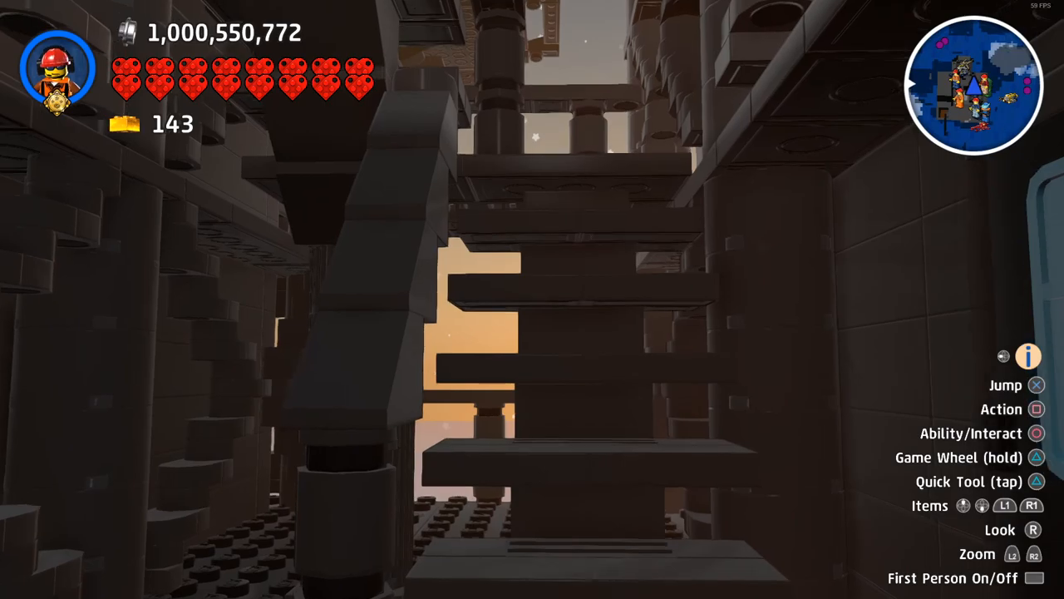
mouse_move(532, 300)
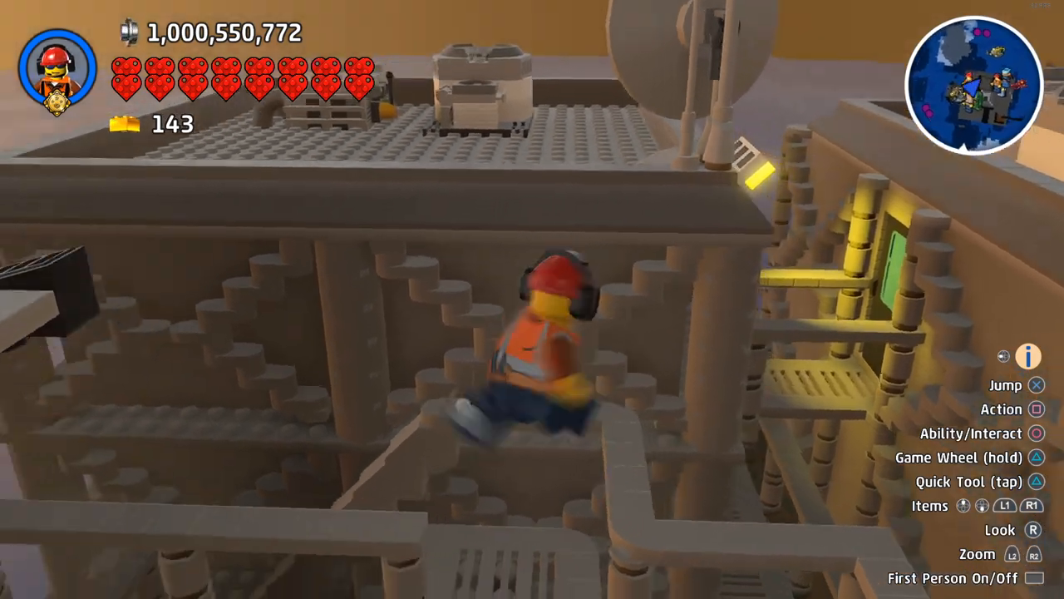
key("w")
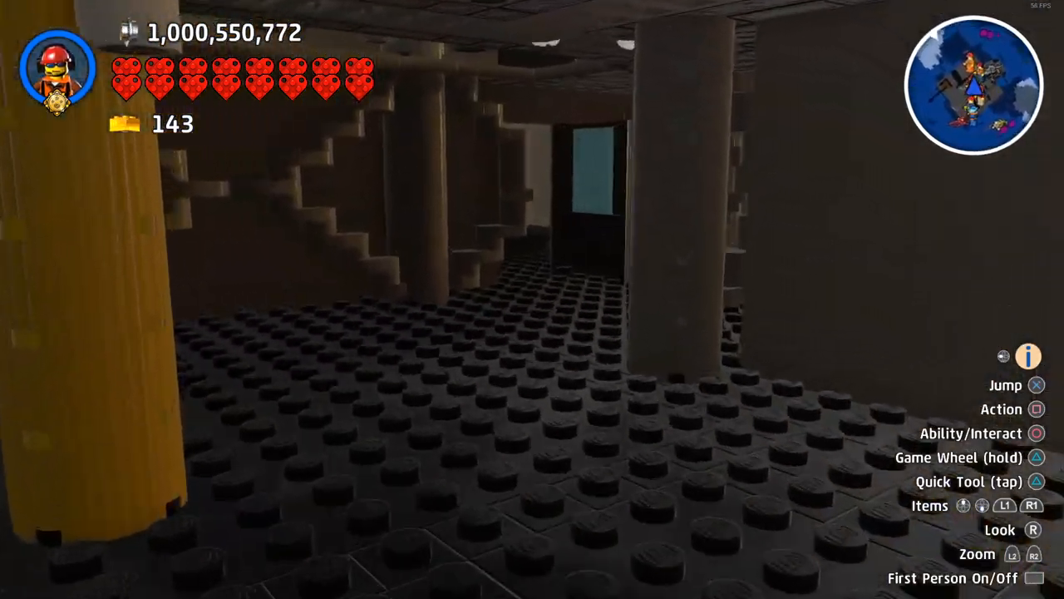
mouse_move(532, 299)
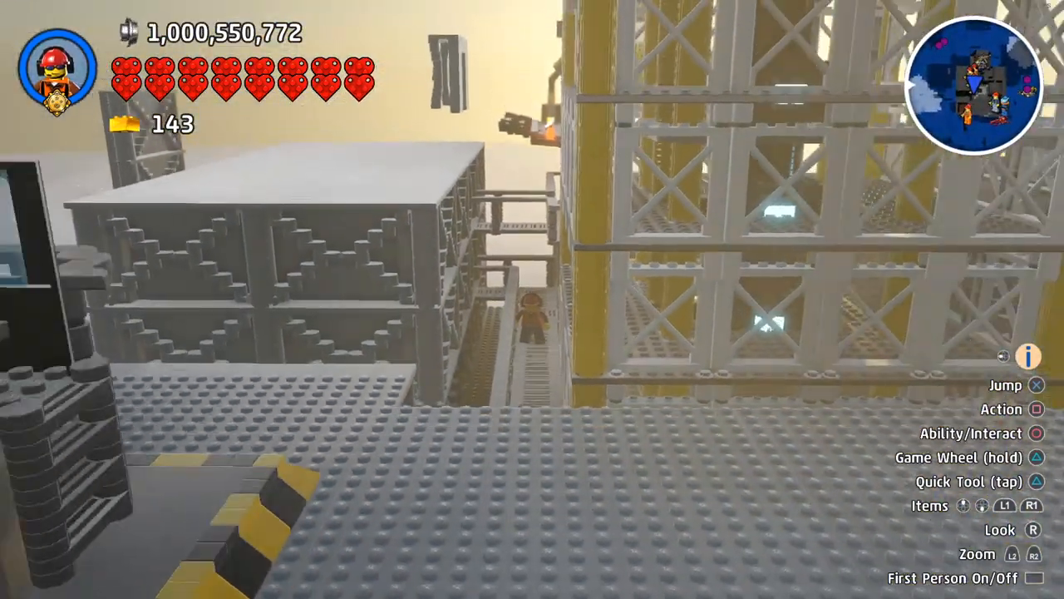
mouse_move(532, 299)
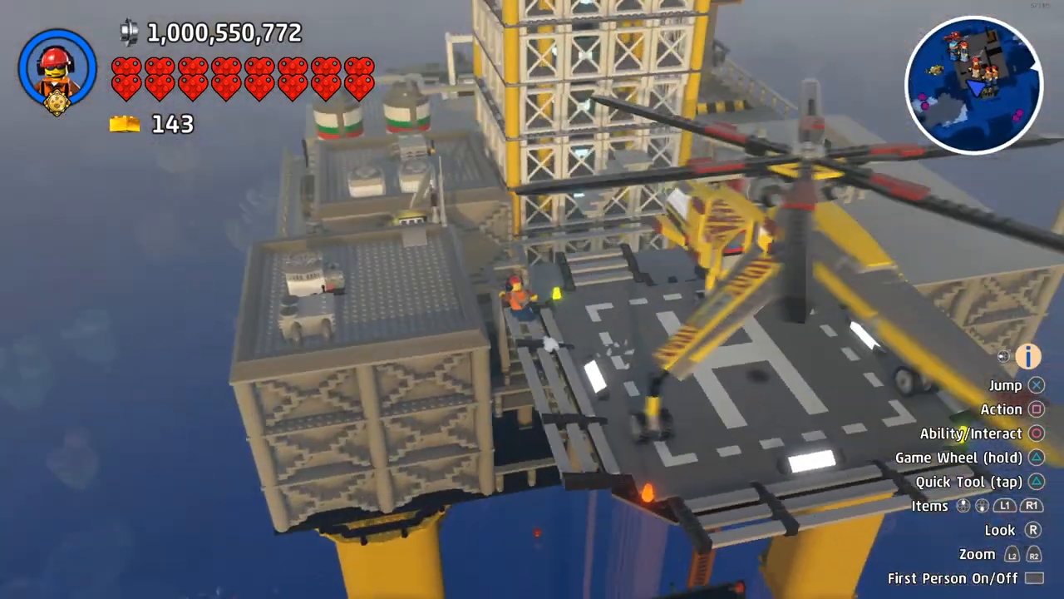
mouse_move(532, 299)
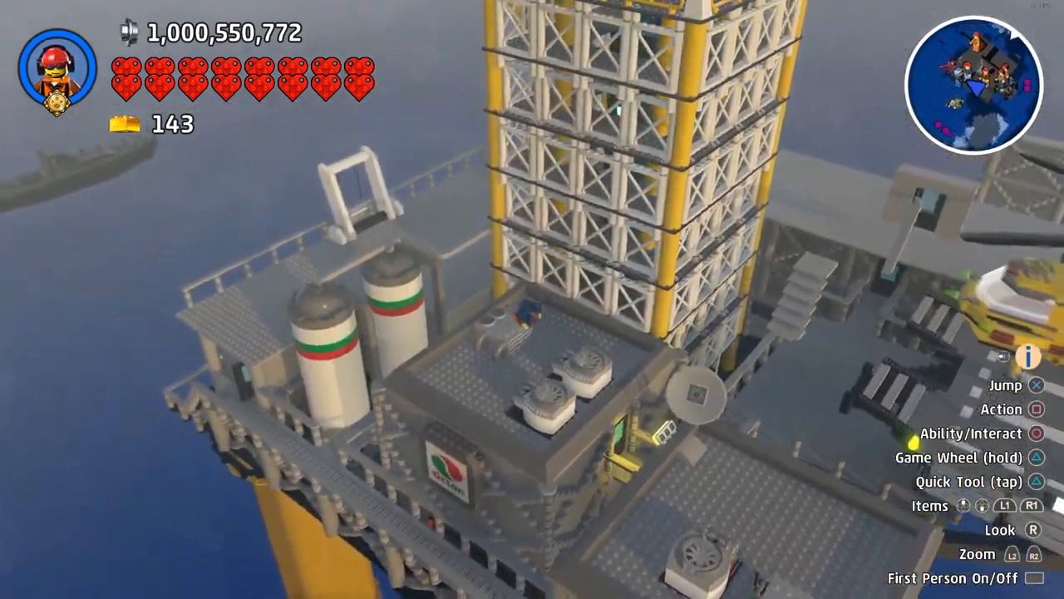
mouse_move(532, 300)
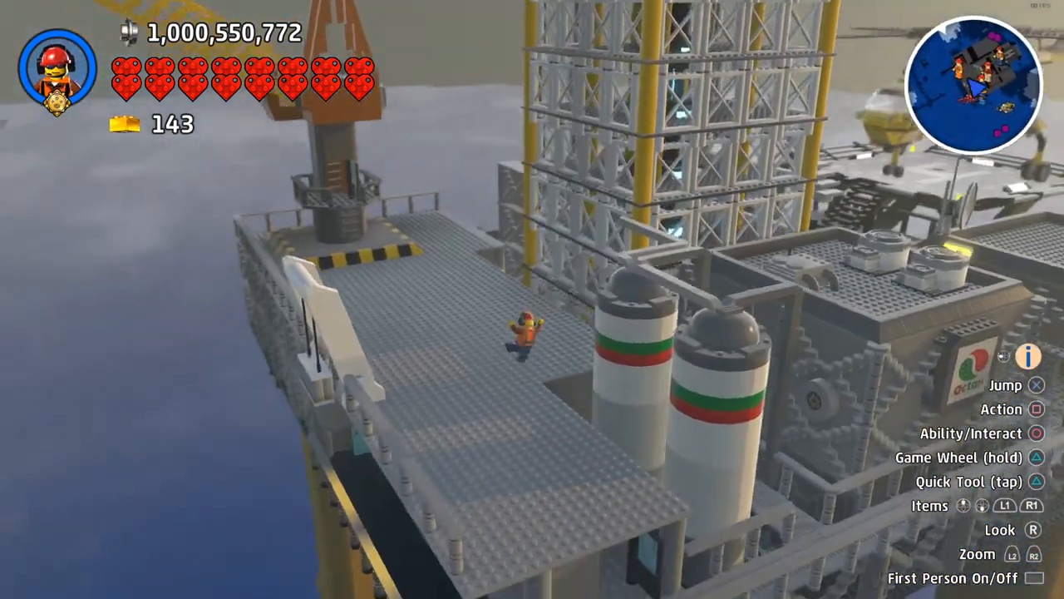